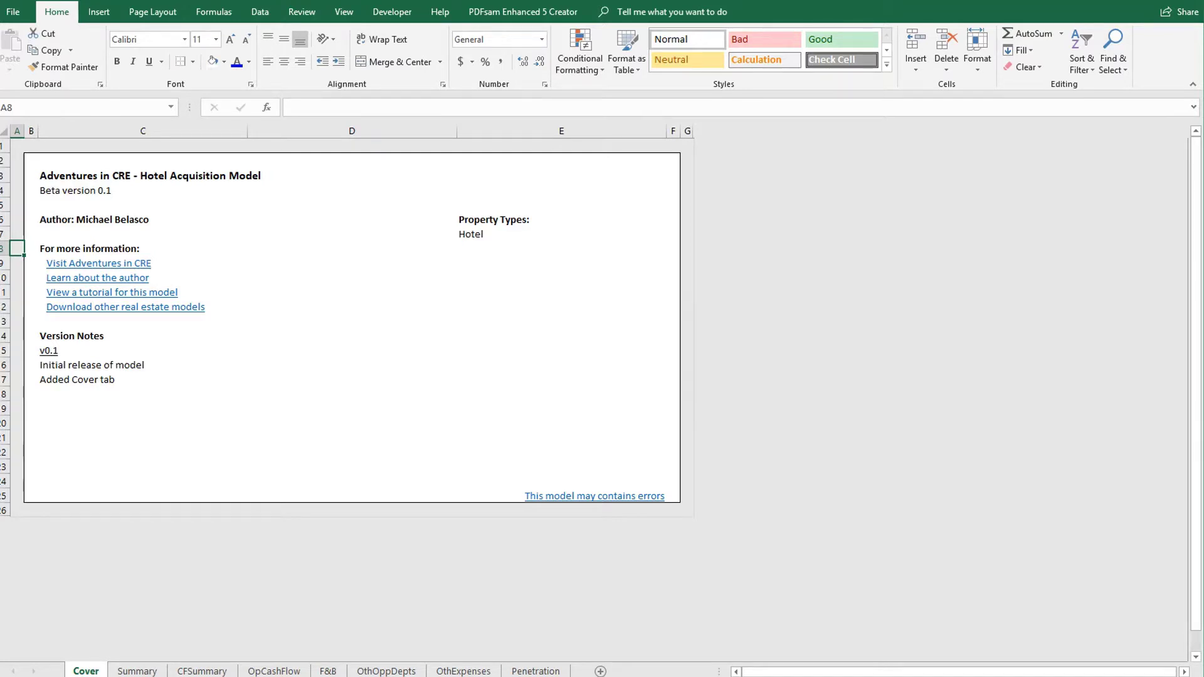
Step: Switch to the OpCashFlow sheet and select the Number of Rooms row
{"action": "left_click", "coordinate": [273, 670]}
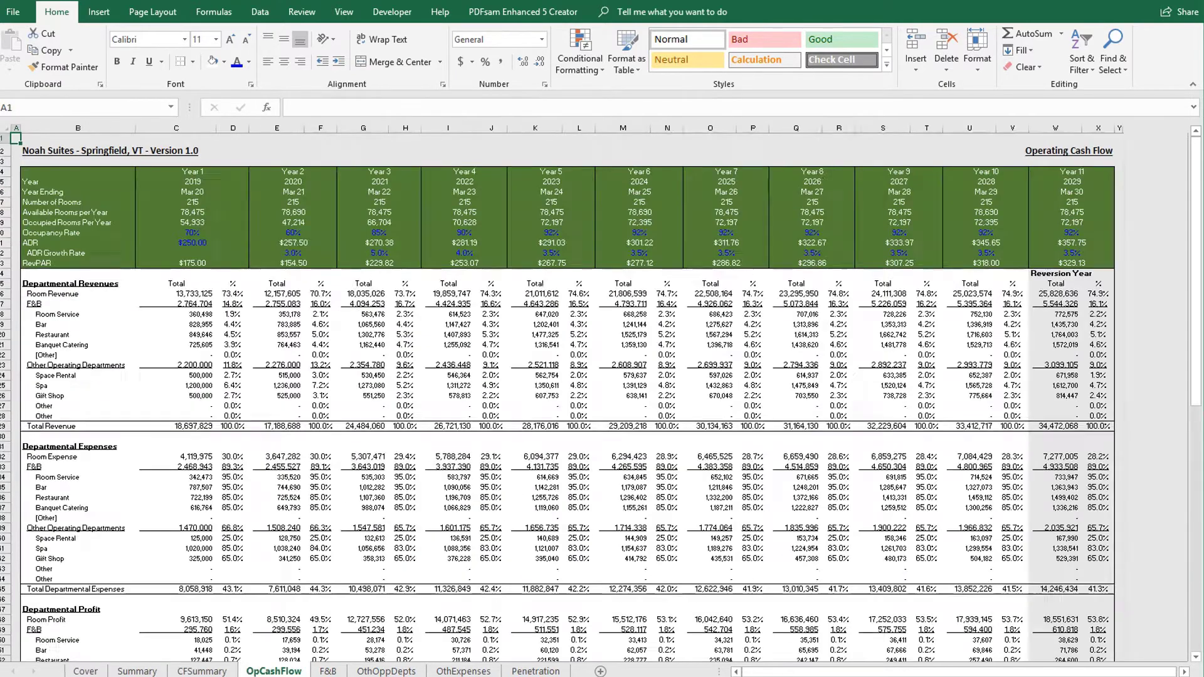
{"action": "left_click", "coordinate": [77, 182]}
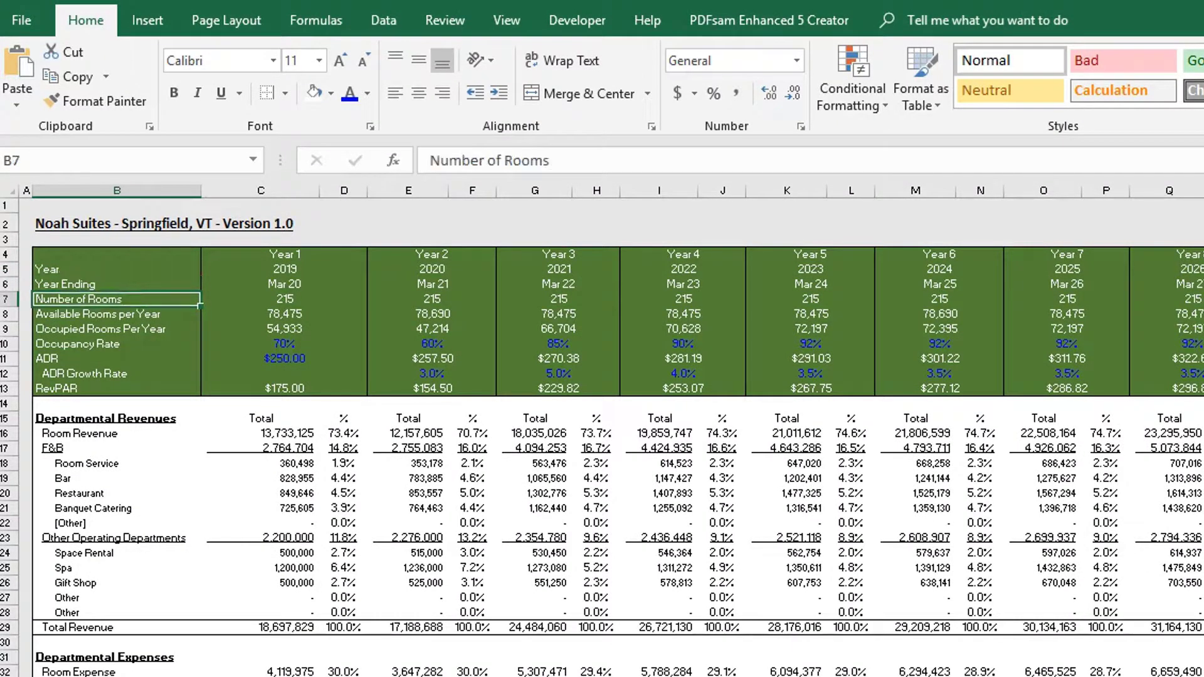
{"action": "left_click", "coordinate": [261, 299]}
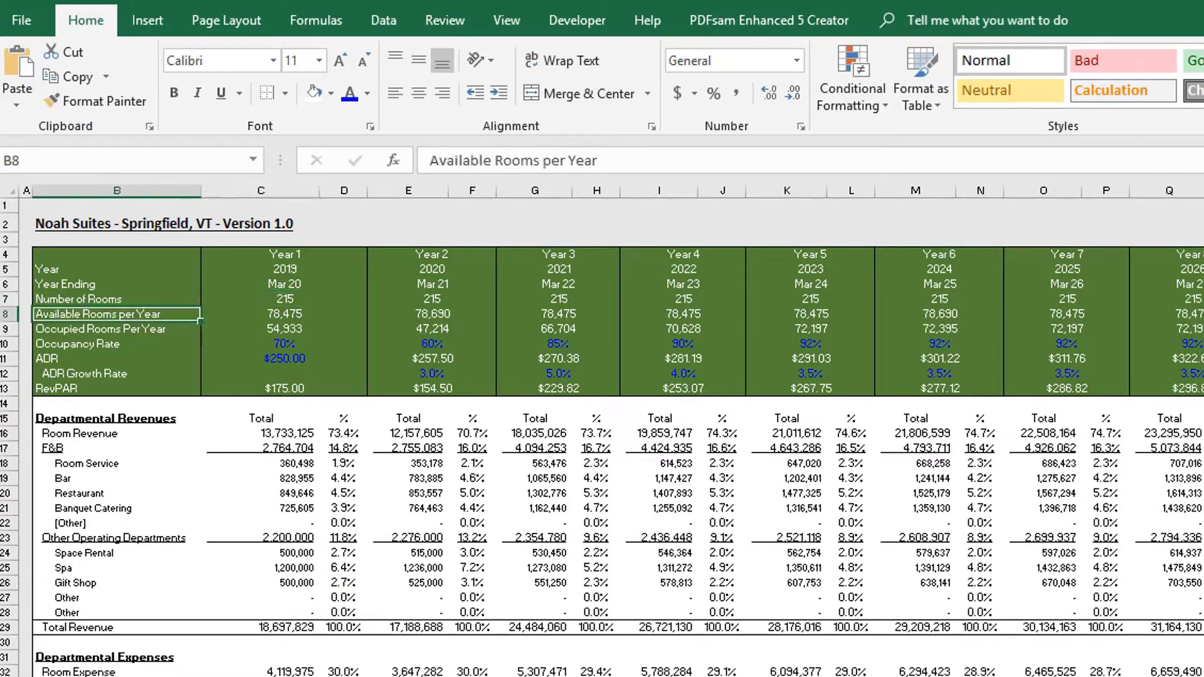
{"action": "left_click", "coordinate": [261, 314]}
{"action": "type", "text": "=ROUND(C8*C10,0)"}
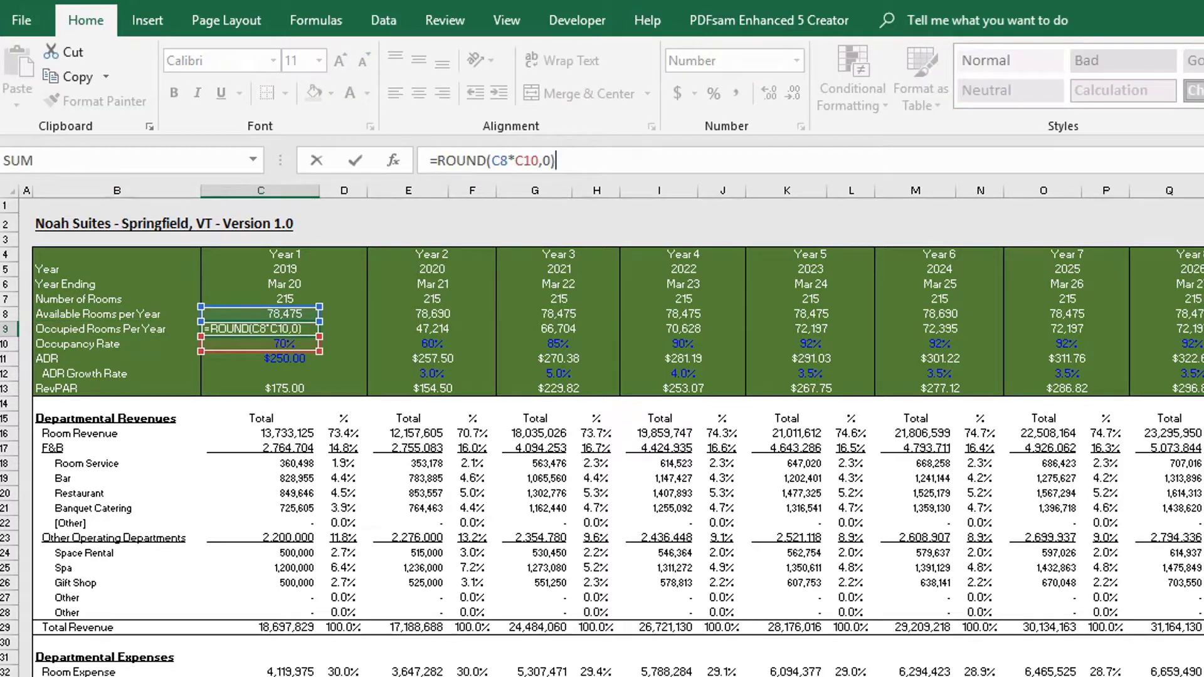
{"action": "key", "text": "Return"}
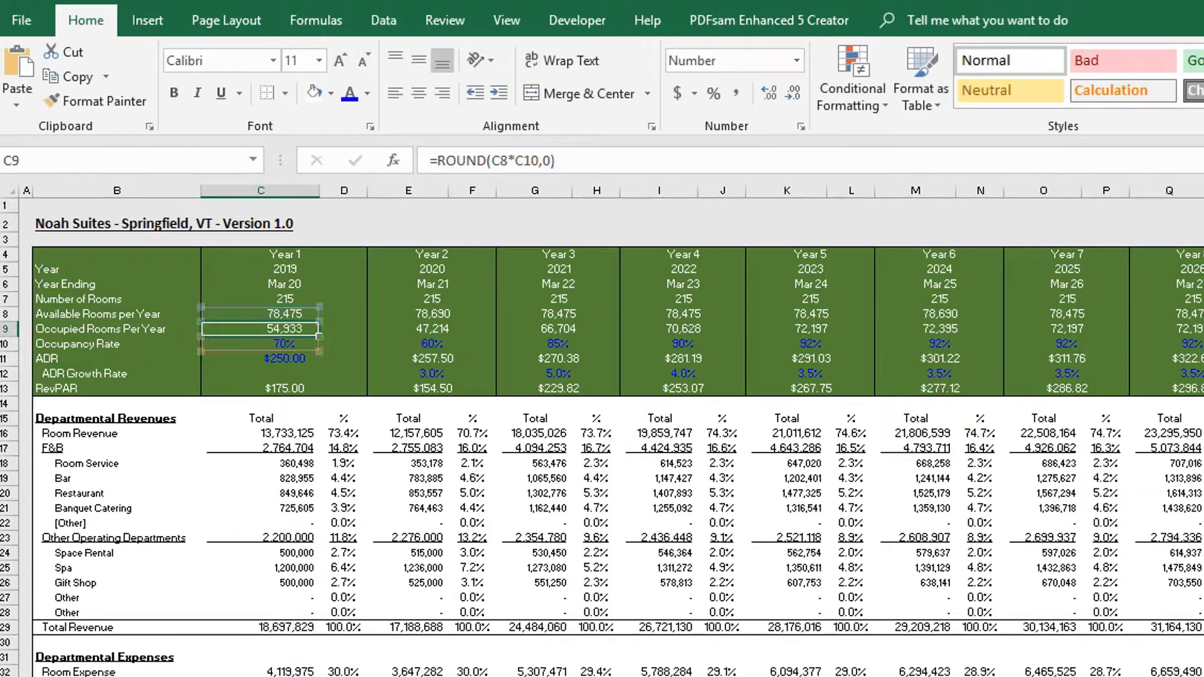
{"action": "left_click", "coordinate": [343, 343]}
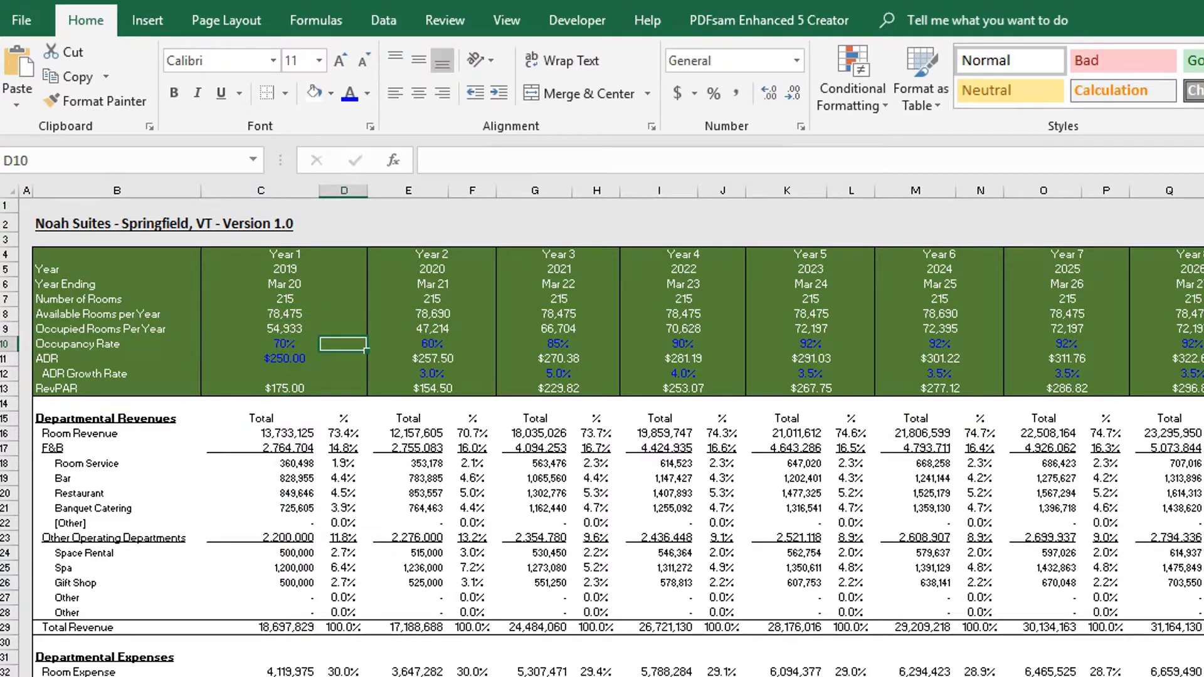
{"action": "left_click", "coordinate": [260, 344]}
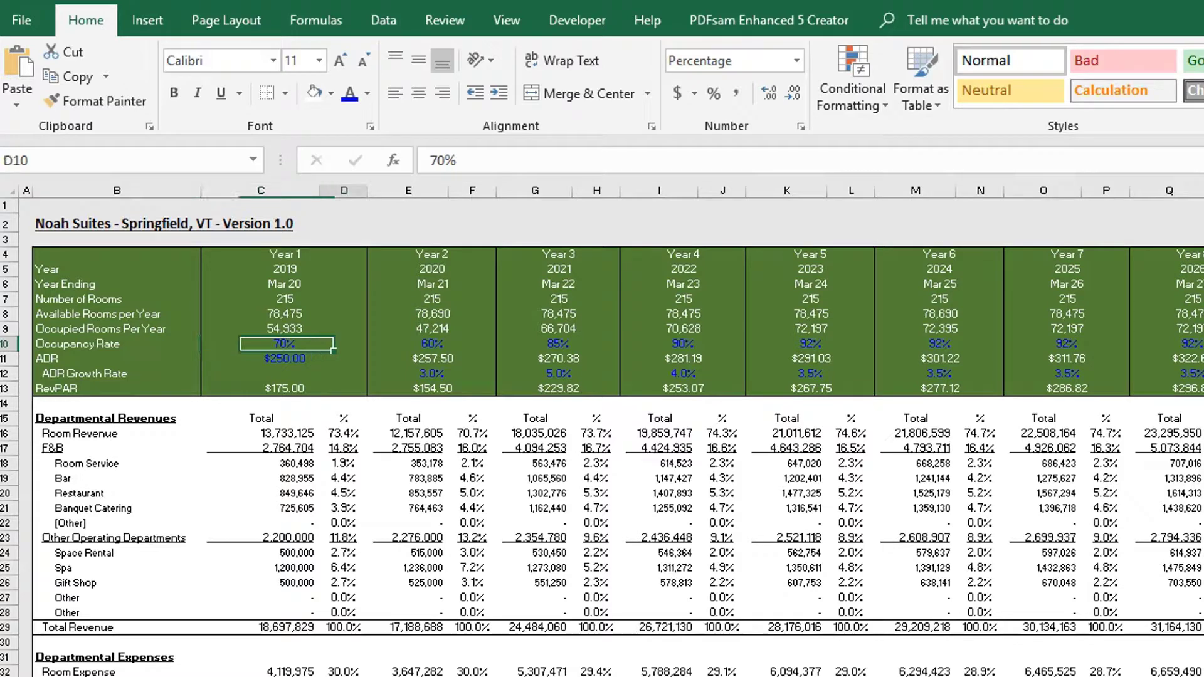
{"action": "left_click", "coordinate": [558, 344]}
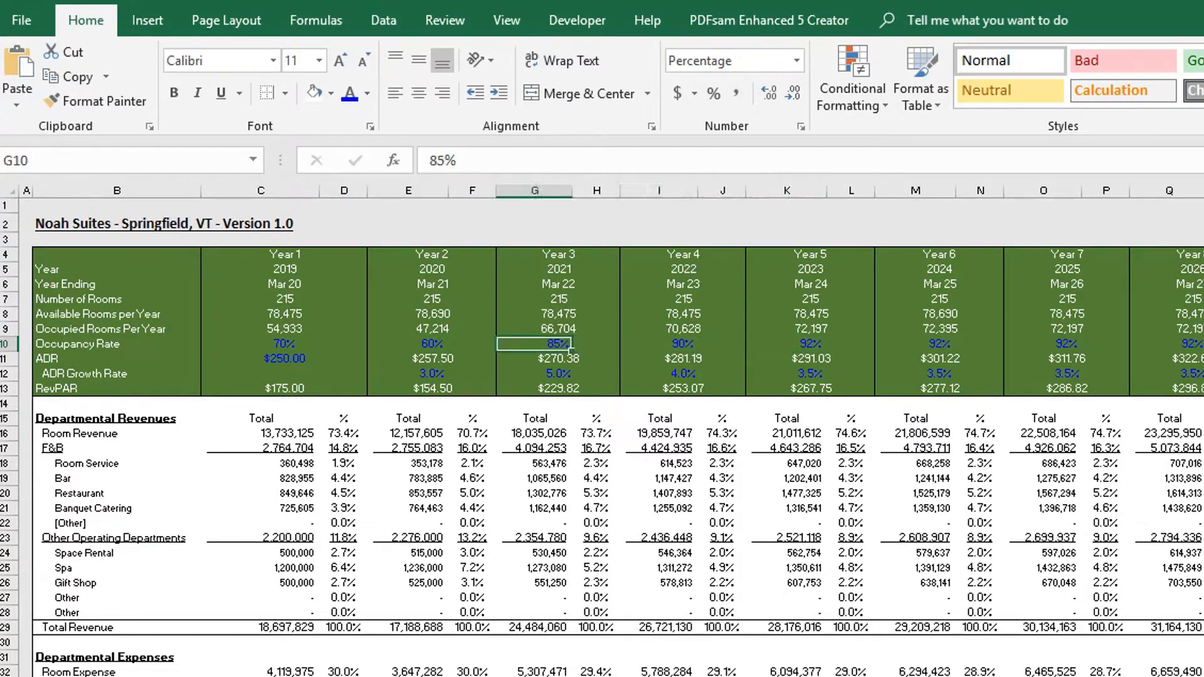
{"action": "left_click", "coordinate": [285, 358]}
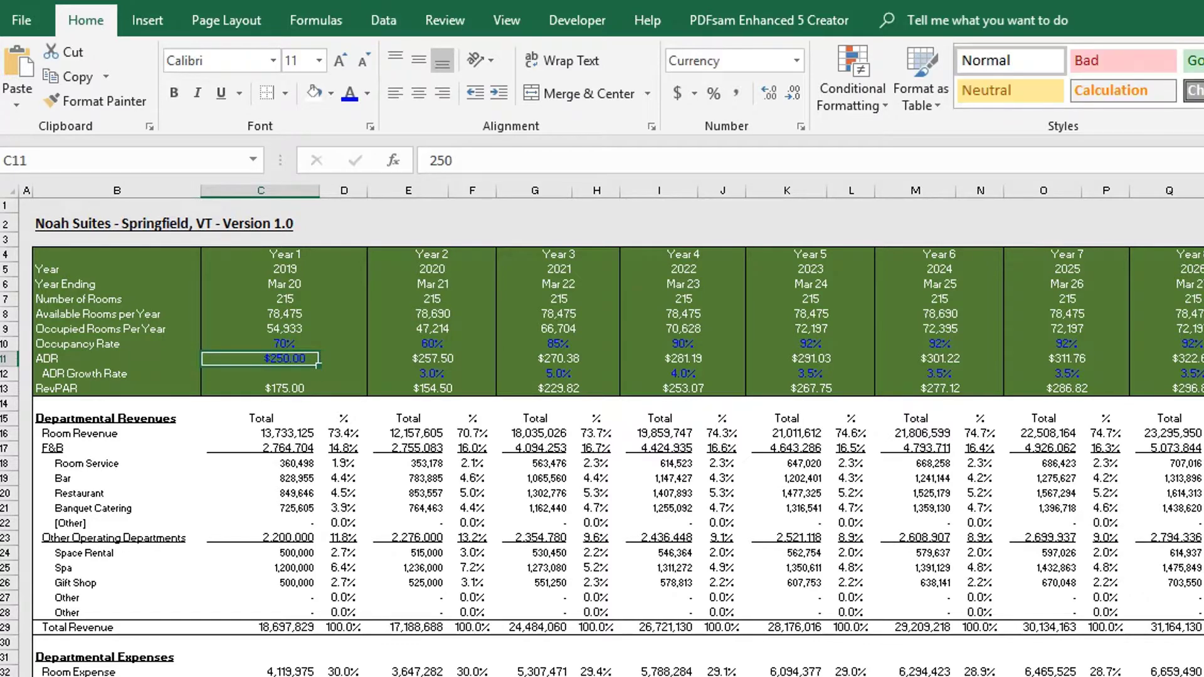
{"action": "left_click", "coordinate": [261, 374]}
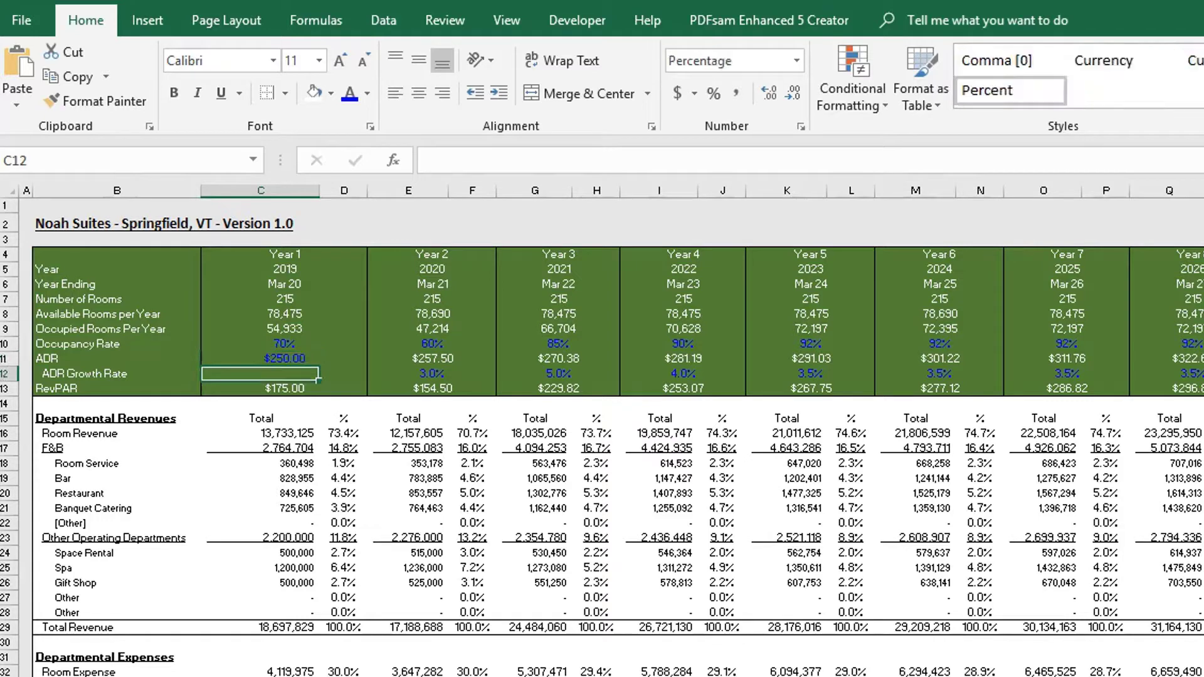
{"action": "left_click", "coordinate": [432, 373]}
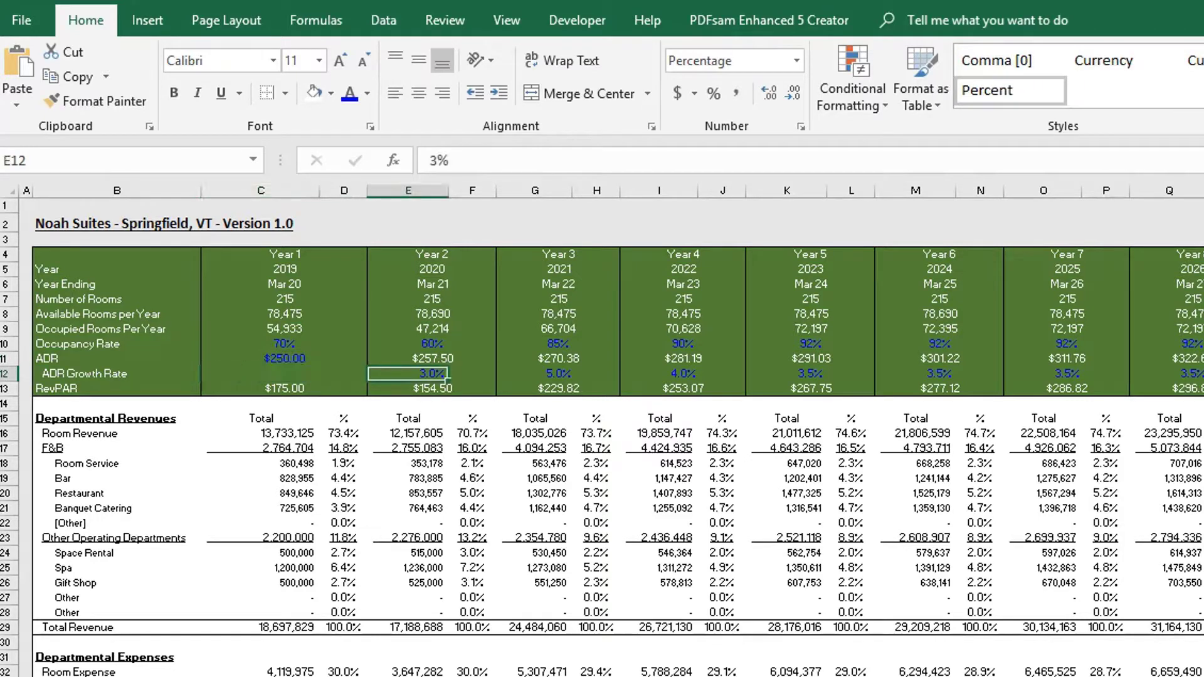
{"action": "left_click", "coordinate": [680, 374]}
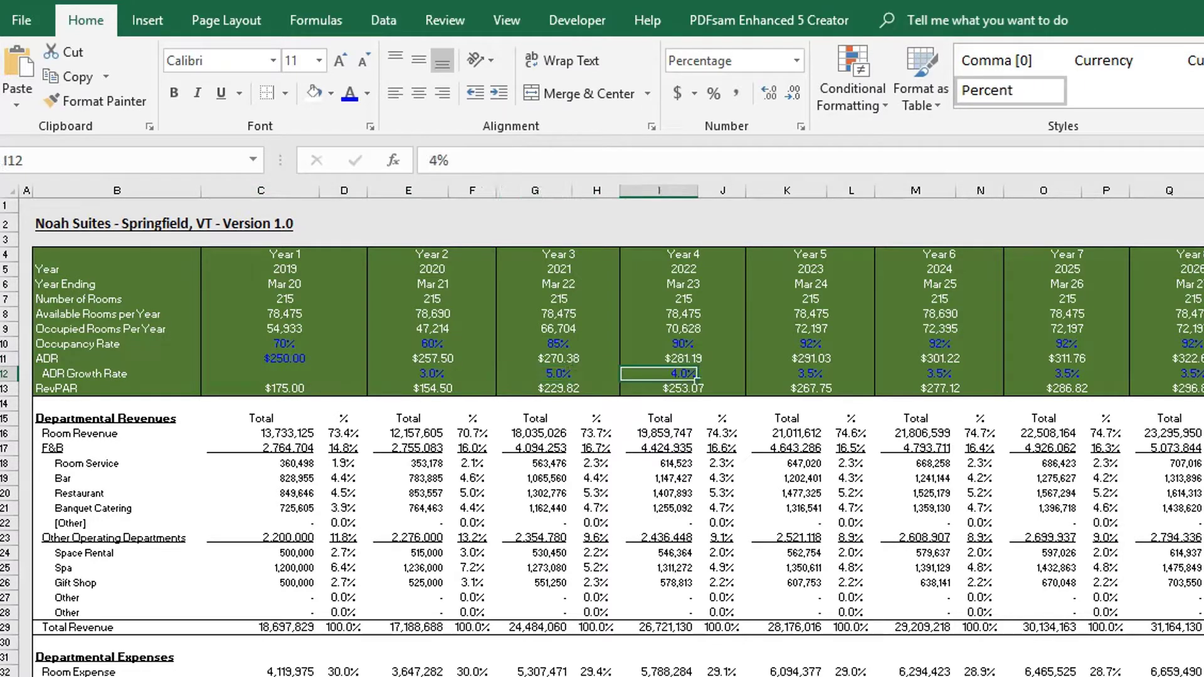
{"action": "left_click", "coordinate": [1063, 373]}
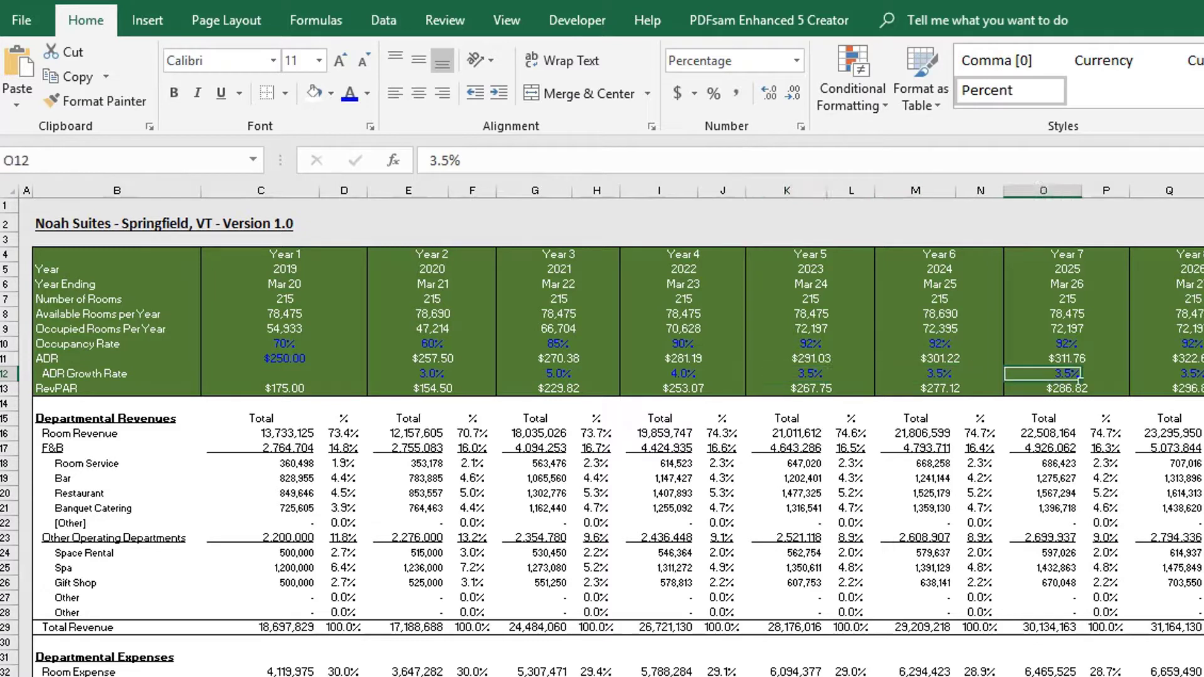
{"action": "left_click", "coordinate": [285, 374]}
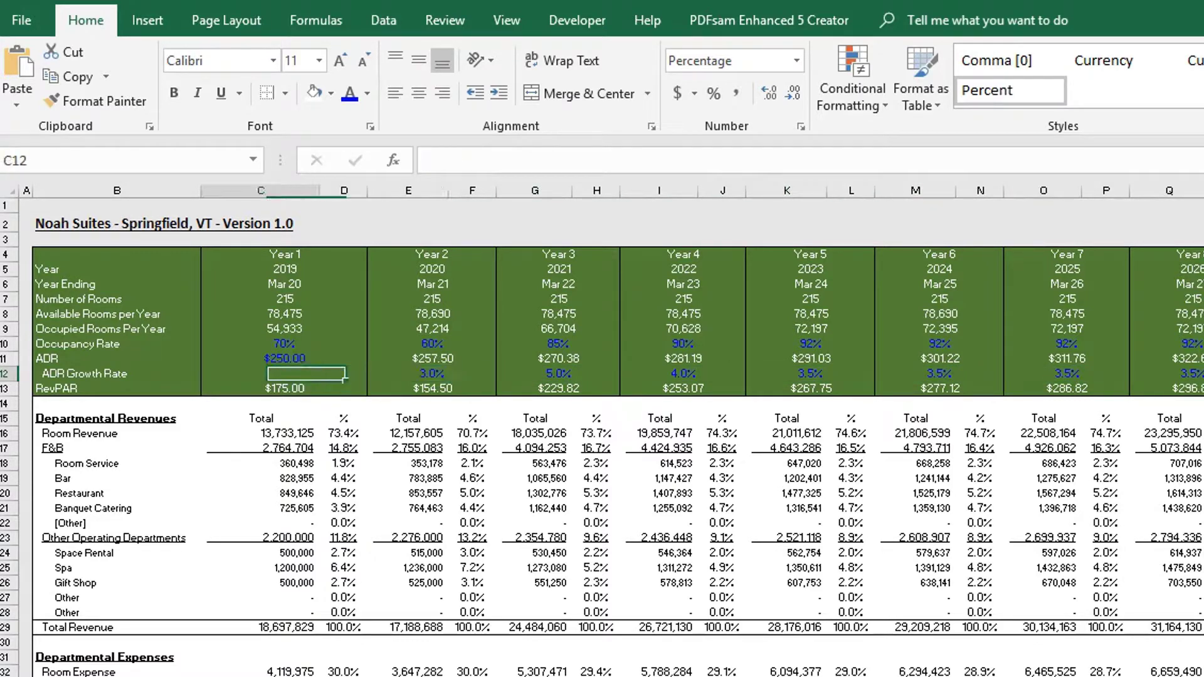
{"action": "type", "text": "=C11*C10"}
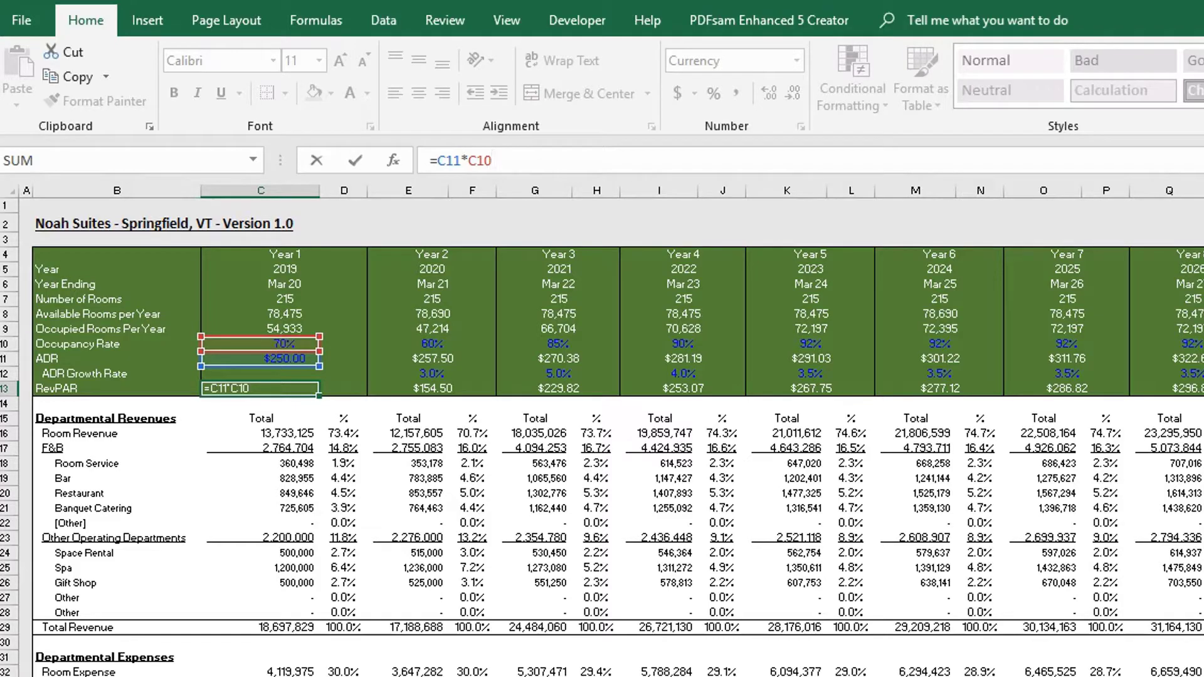
{"action": "key", "text": "Return"}
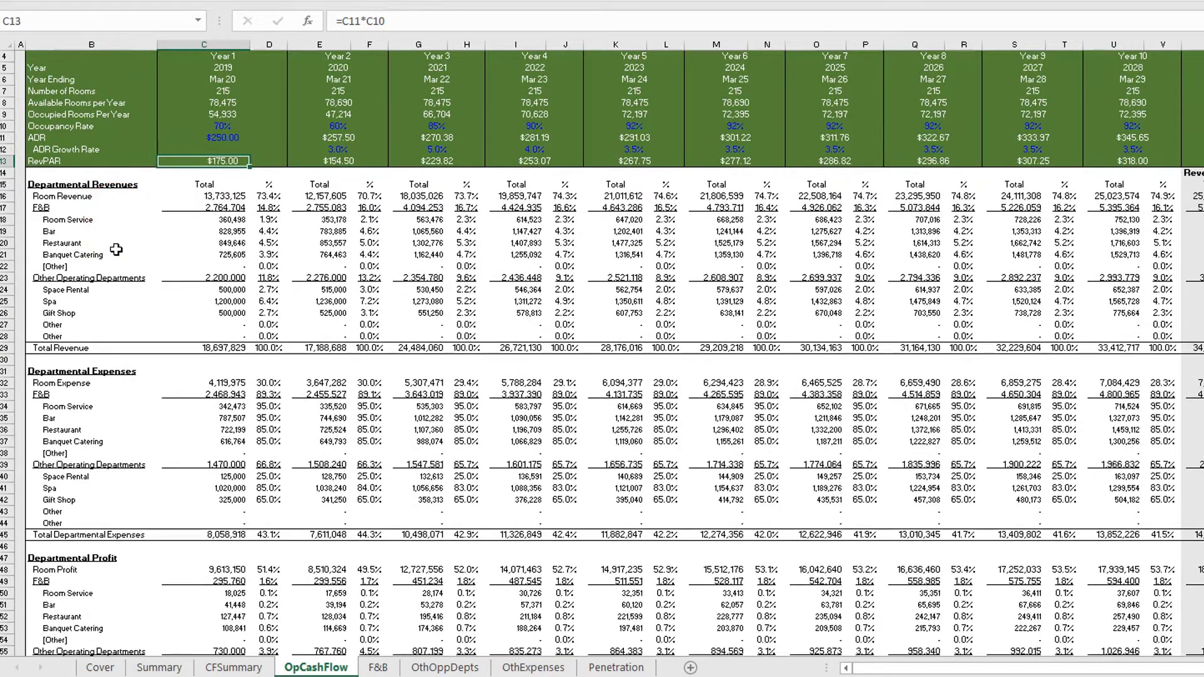
{"action": "left_click", "coordinate": [83, 184]}
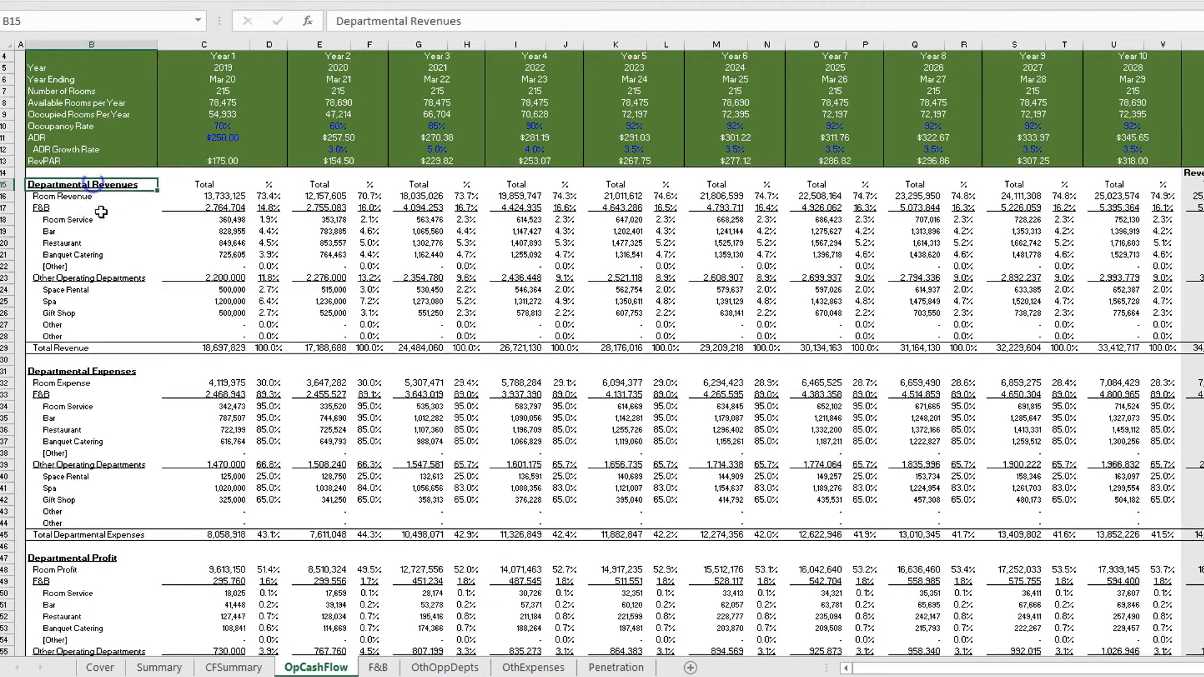
{"action": "scroll", "scroll_direction": "down", "scroll_amount": 3}
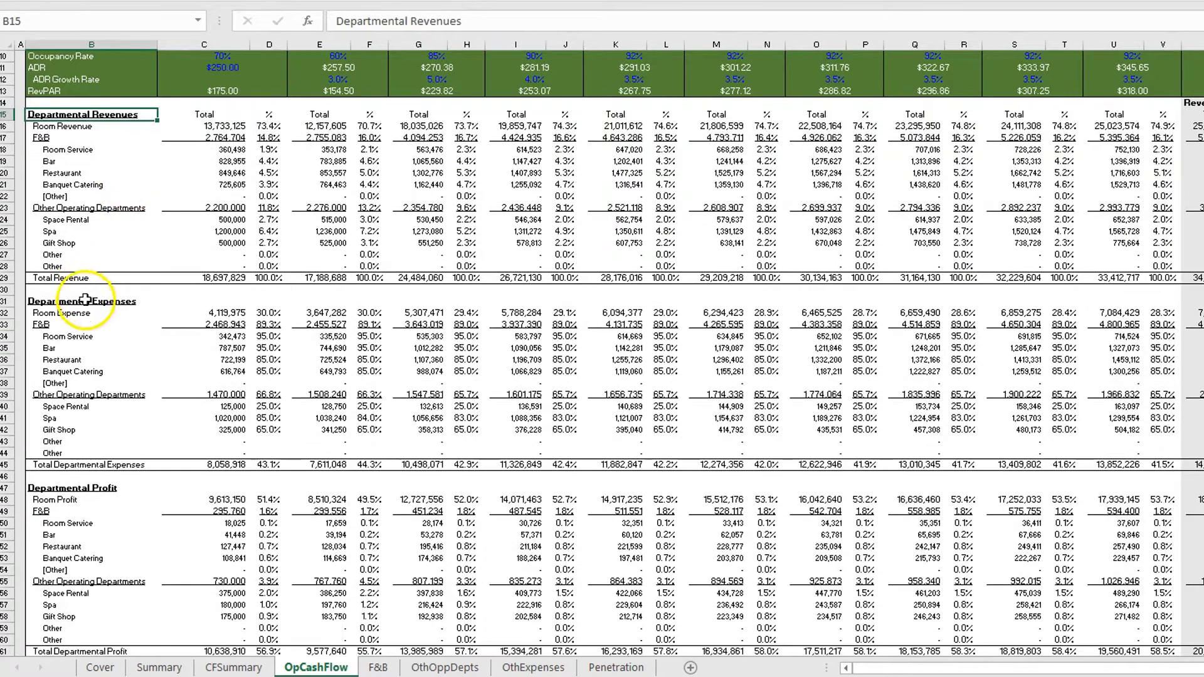
{"action": "left_click", "coordinate": [83, 300]}
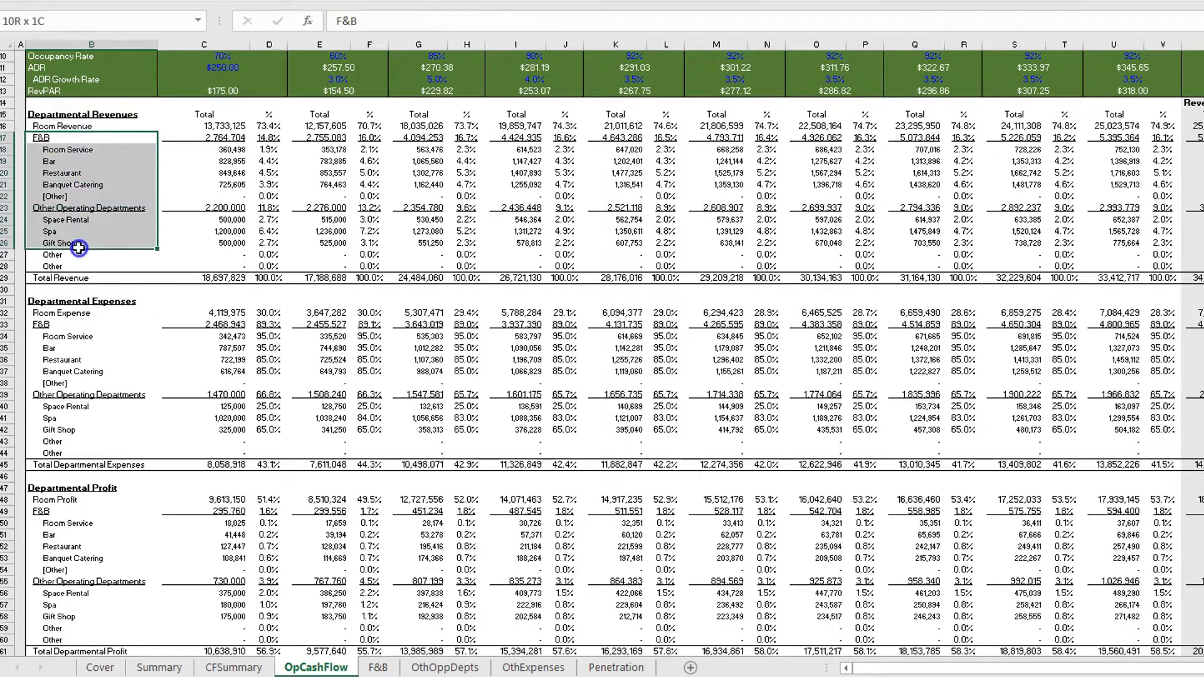
{"action": "left_click", "coordinate": [86, 406]}
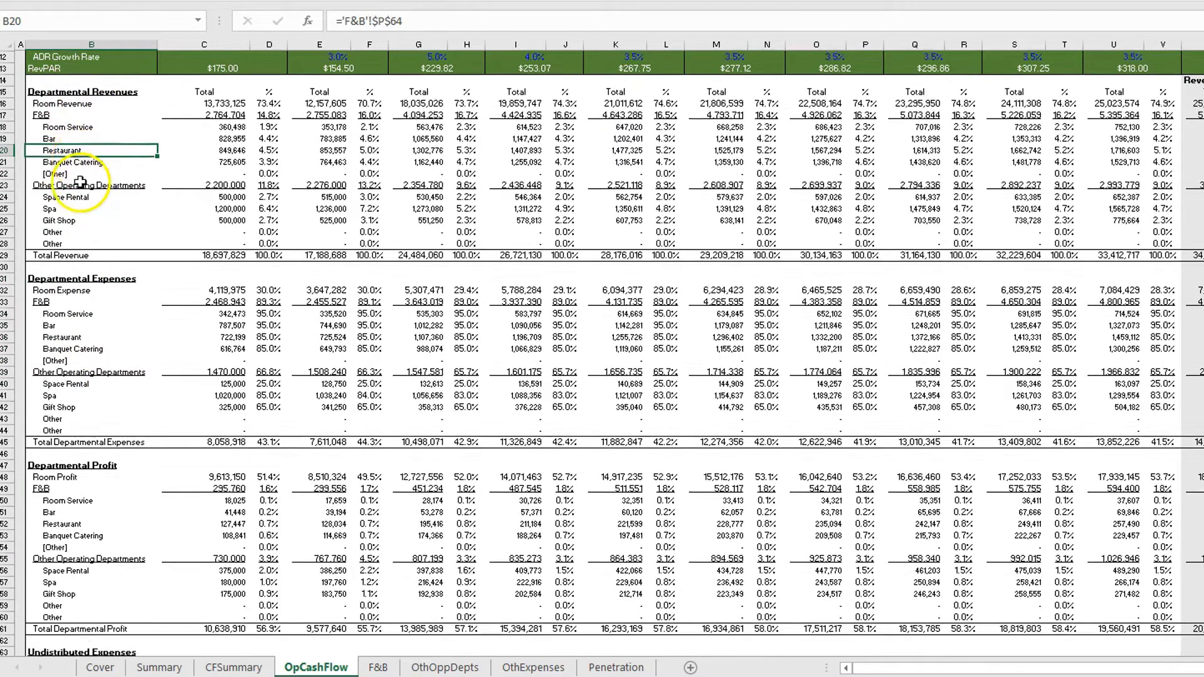
{"action": "scroll", "scroll_direction": "down", "scroll_amount": 3}
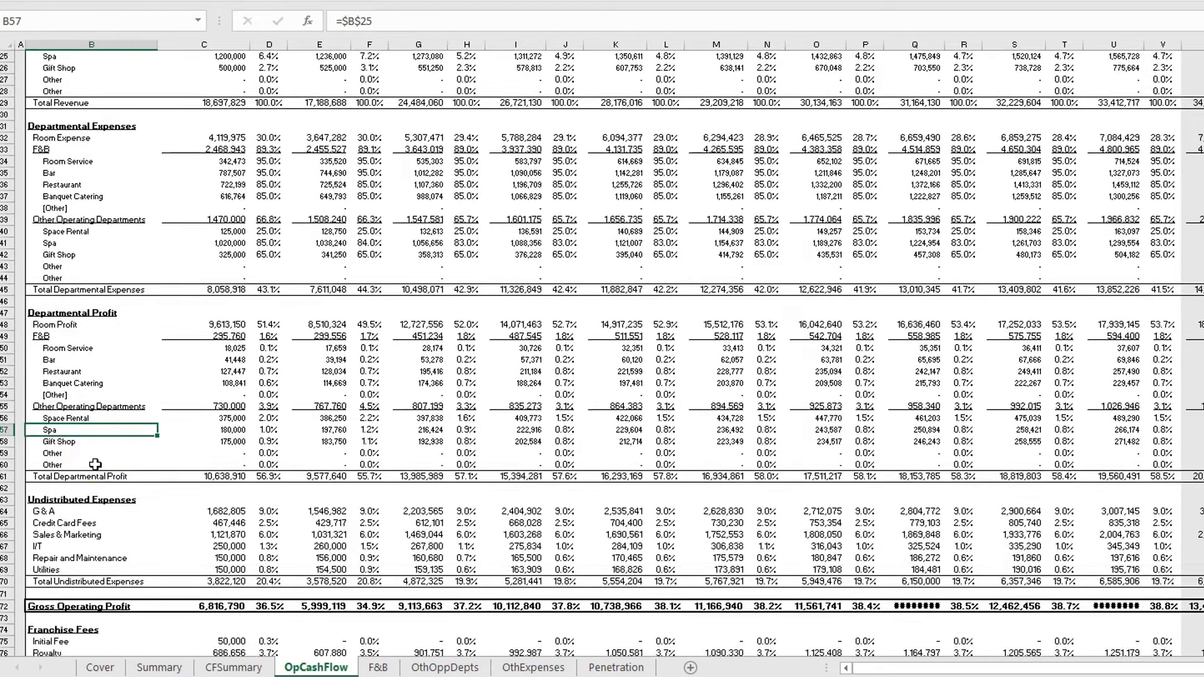
{"action": "scroll", "scroll_direction": "down", "scroll_amount": 3}
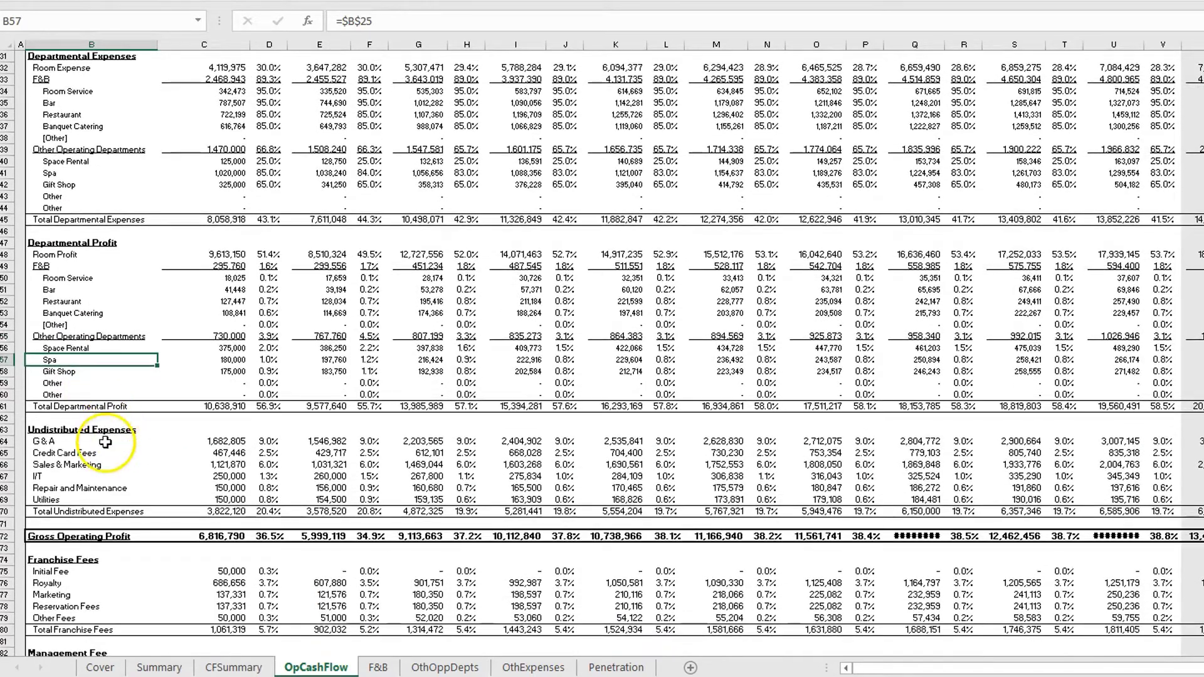
{"action": "left_click", "coordinate": [205, 406]}
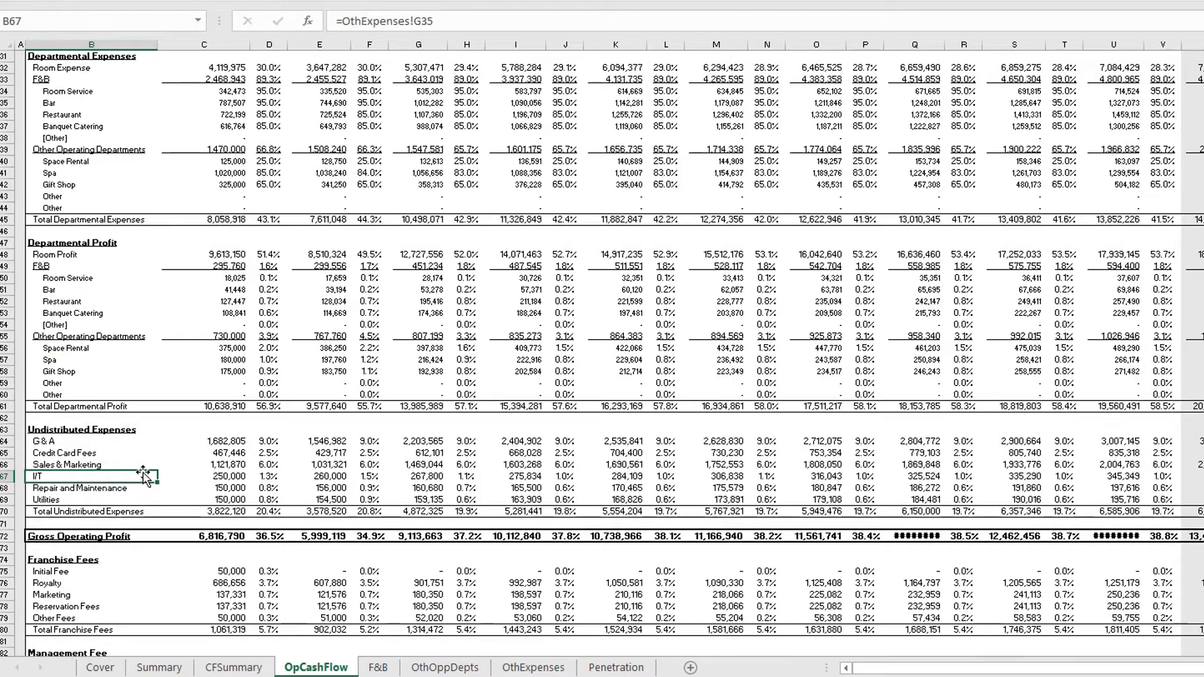
{"action": "mouse_move", "coordinate": [187, 484]}
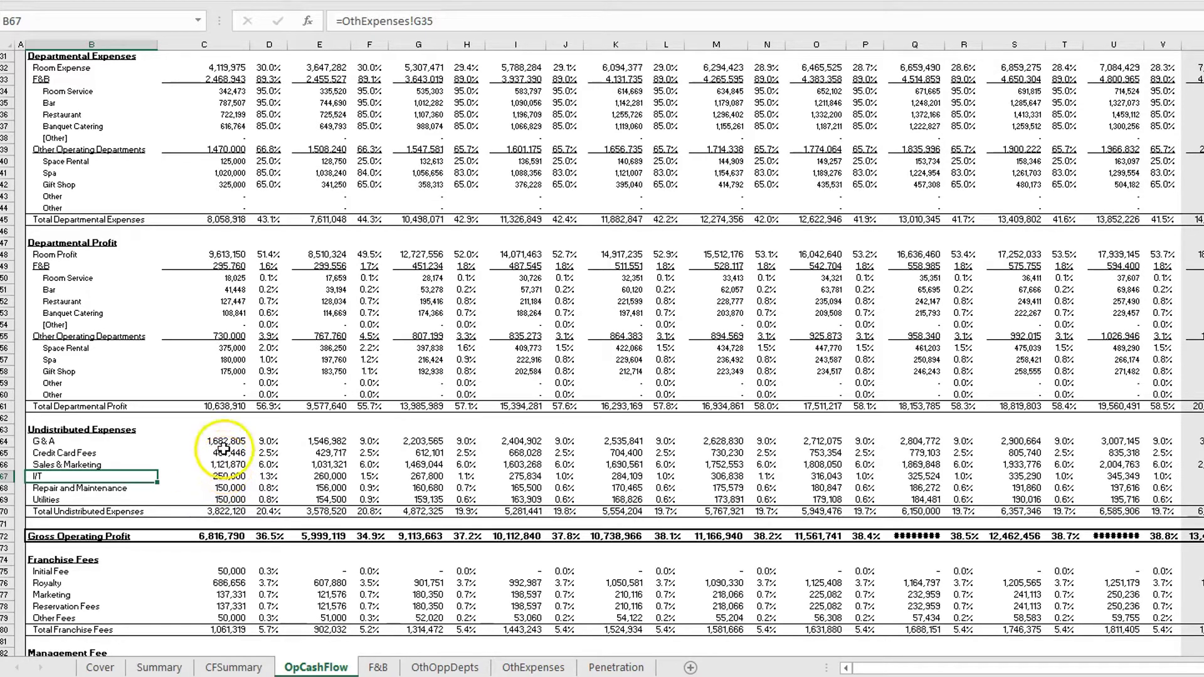
{"action": "left_click", "coordinate": [204, 464]}
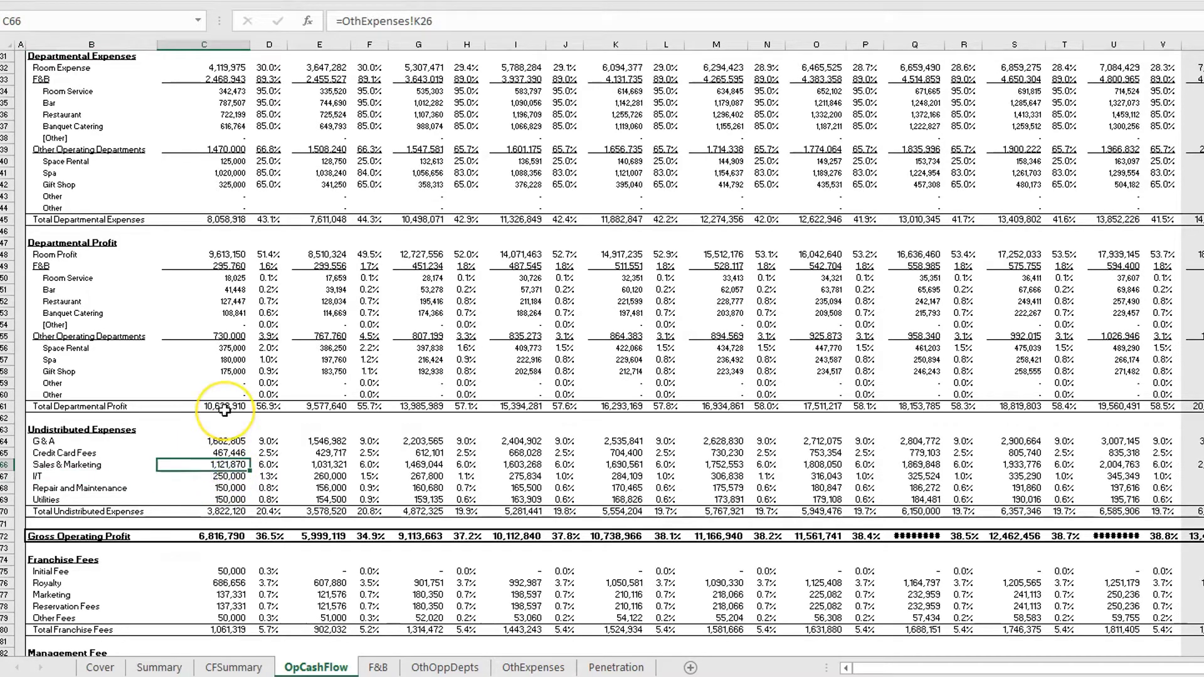
{"action": "mouse_move", "coordinate": [185, 516]}
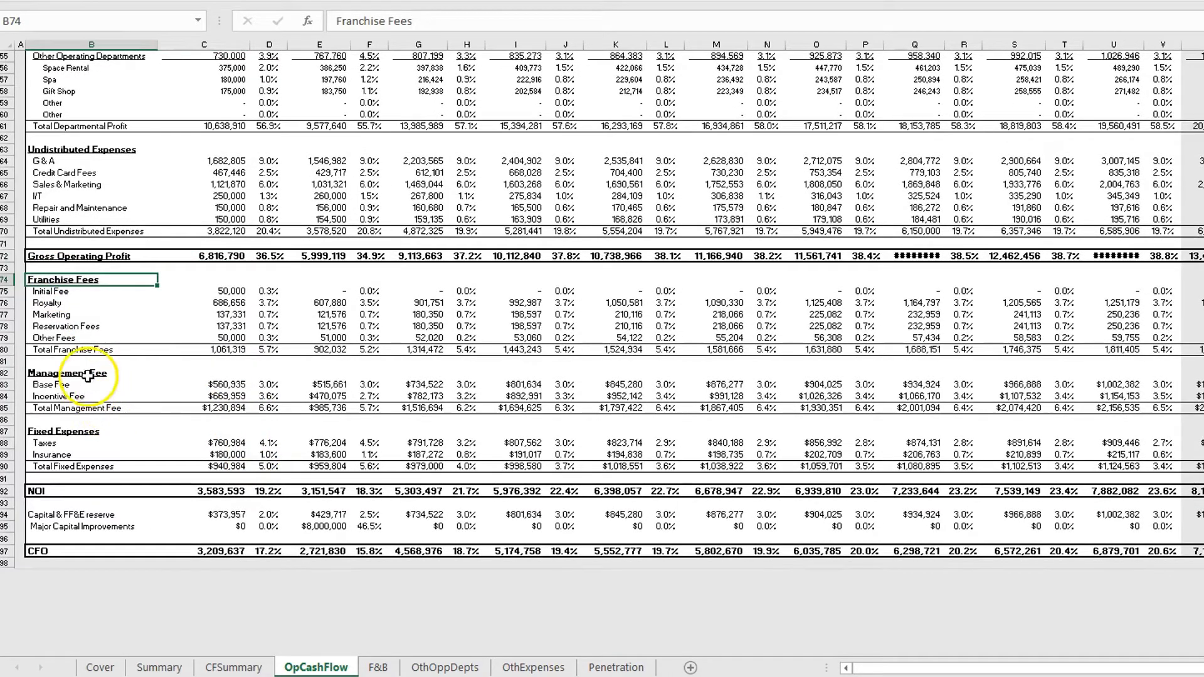
{"action": "left_click", "coordinate": [73, 430]}
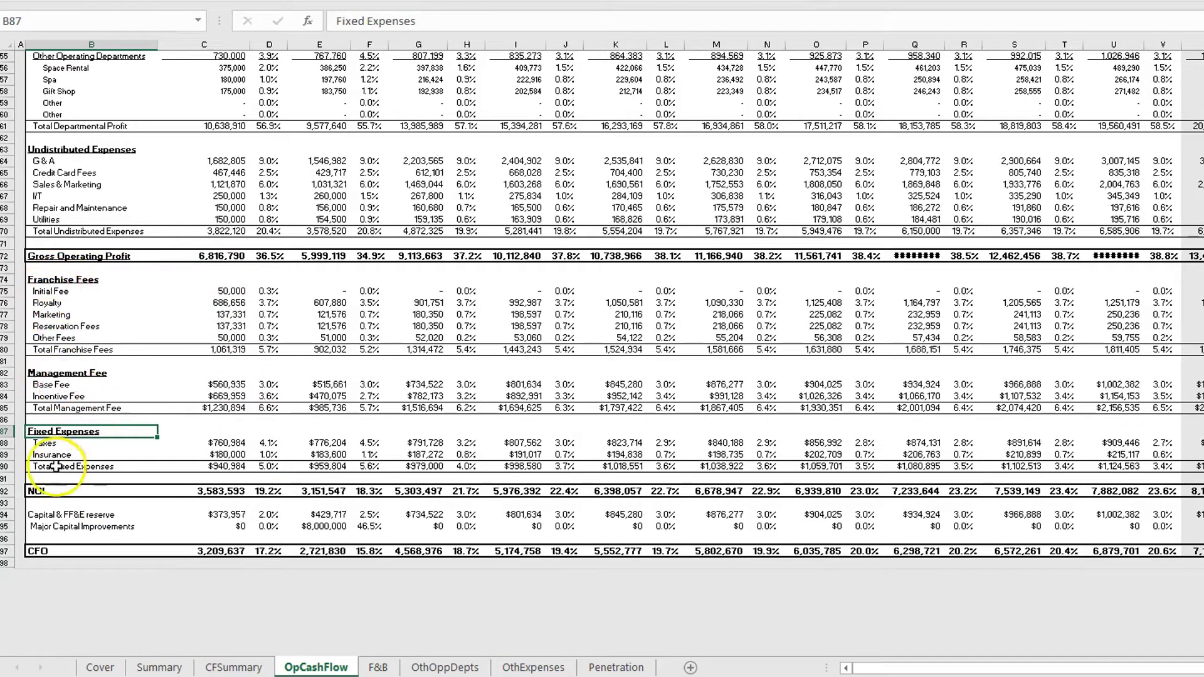
{"action": "left_click", "coordinate": [195, 490]}
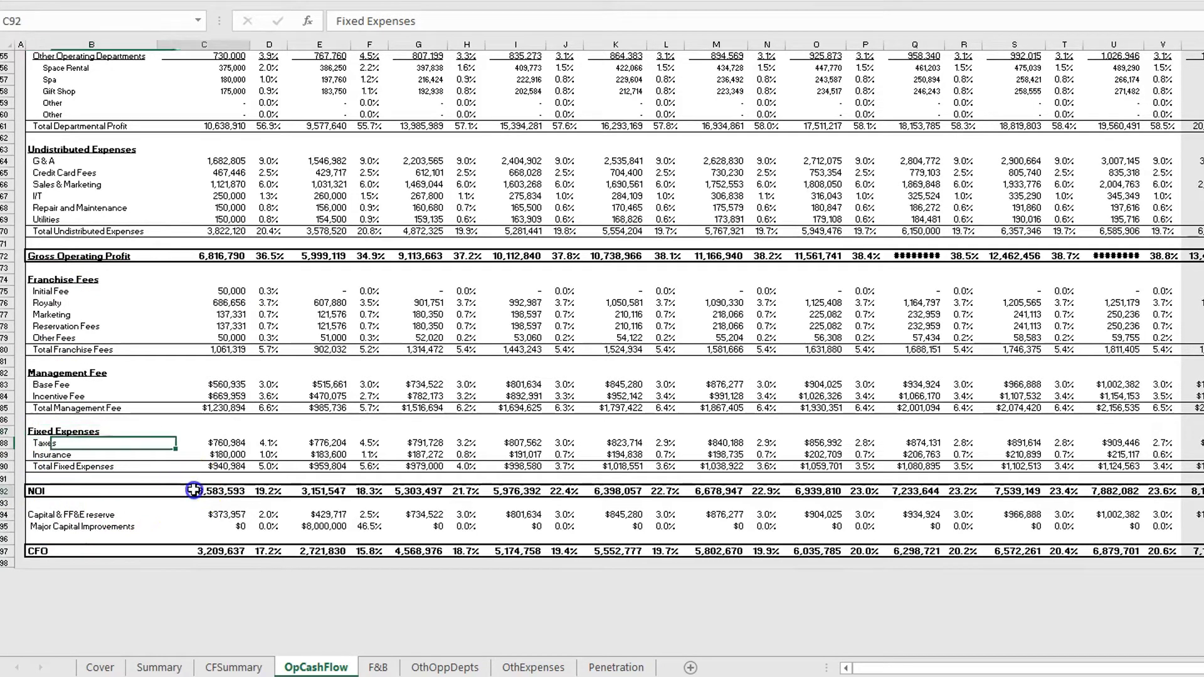
{"action": "left_click", "coordinate": [203, 491]}
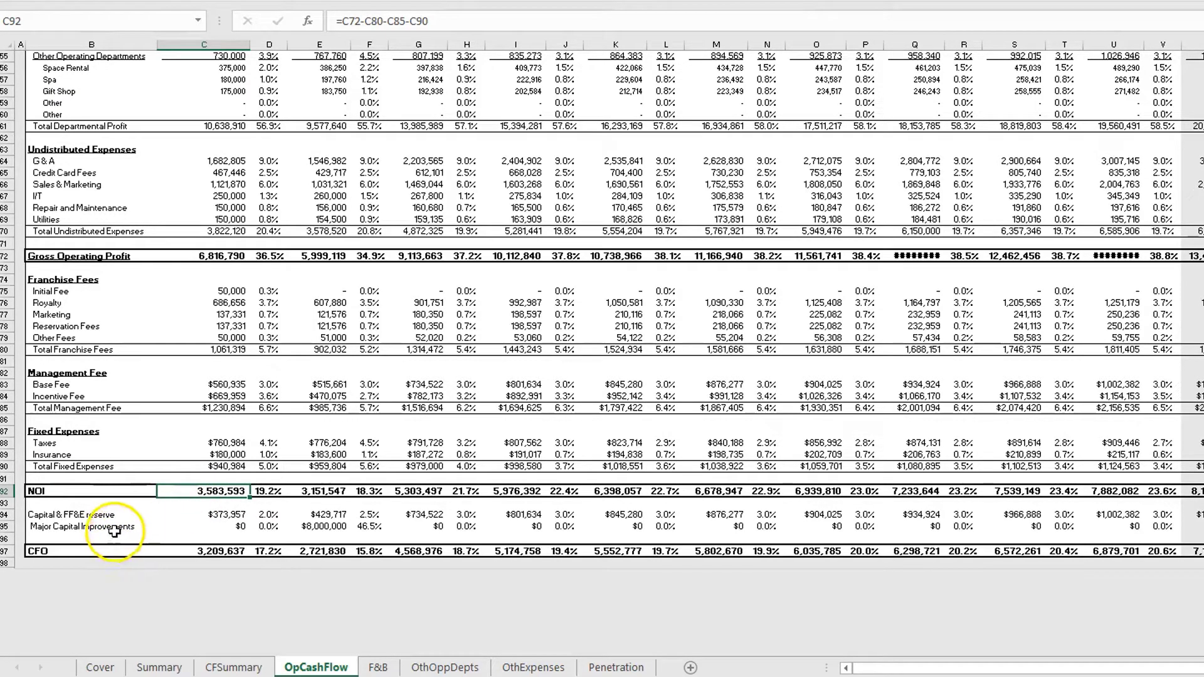
{"action": "mouse_move", "coordinate": [74, 550]}
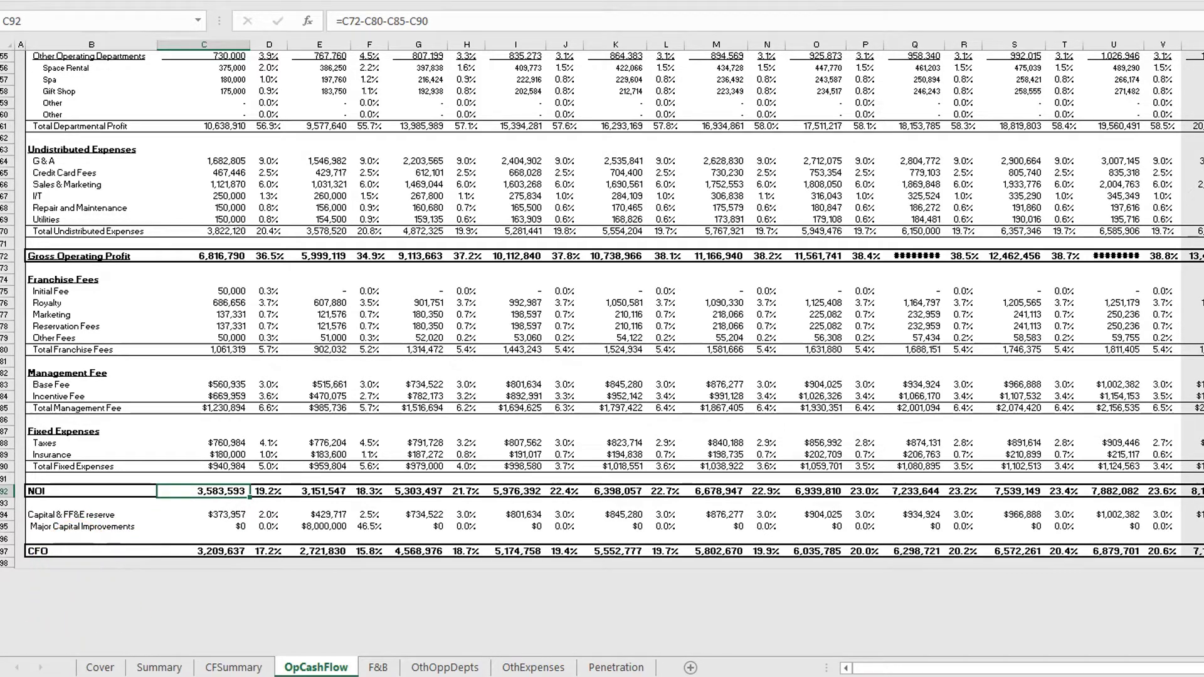
{"action": "scroll", "scroll_direction": "up", "scroll_amount": 3}
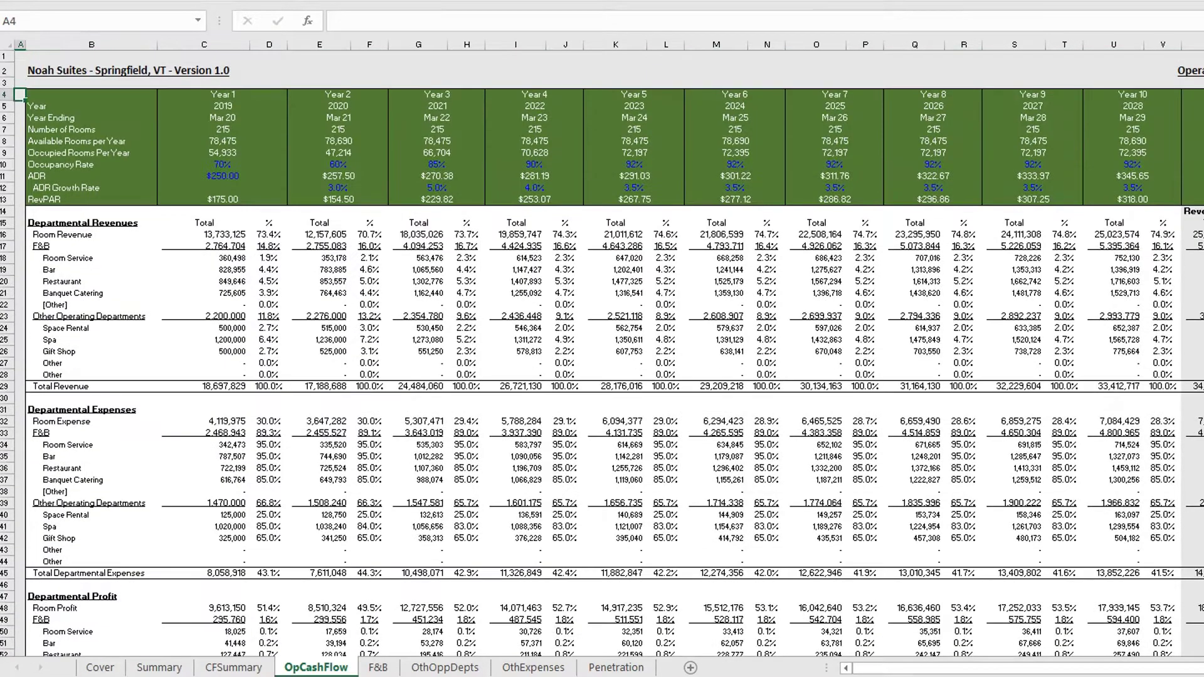
{"action": "left_click", "coordinate": [90, 222]}
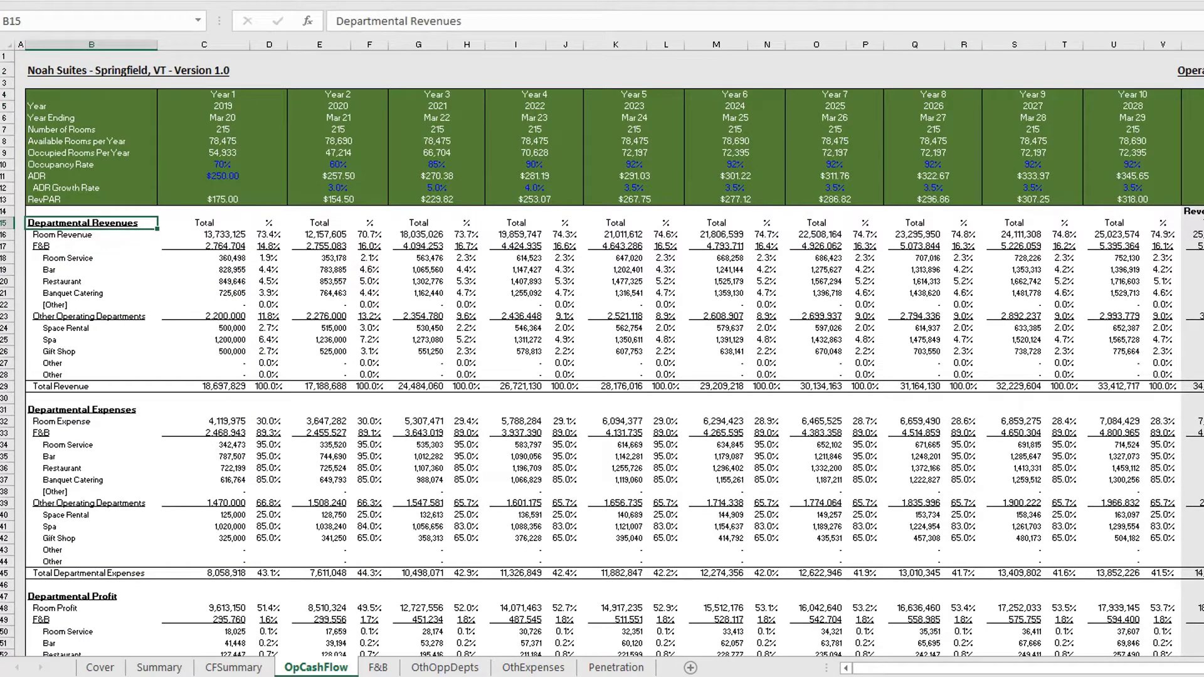
{"action": "left_click", "coordinate": [91, 596]}
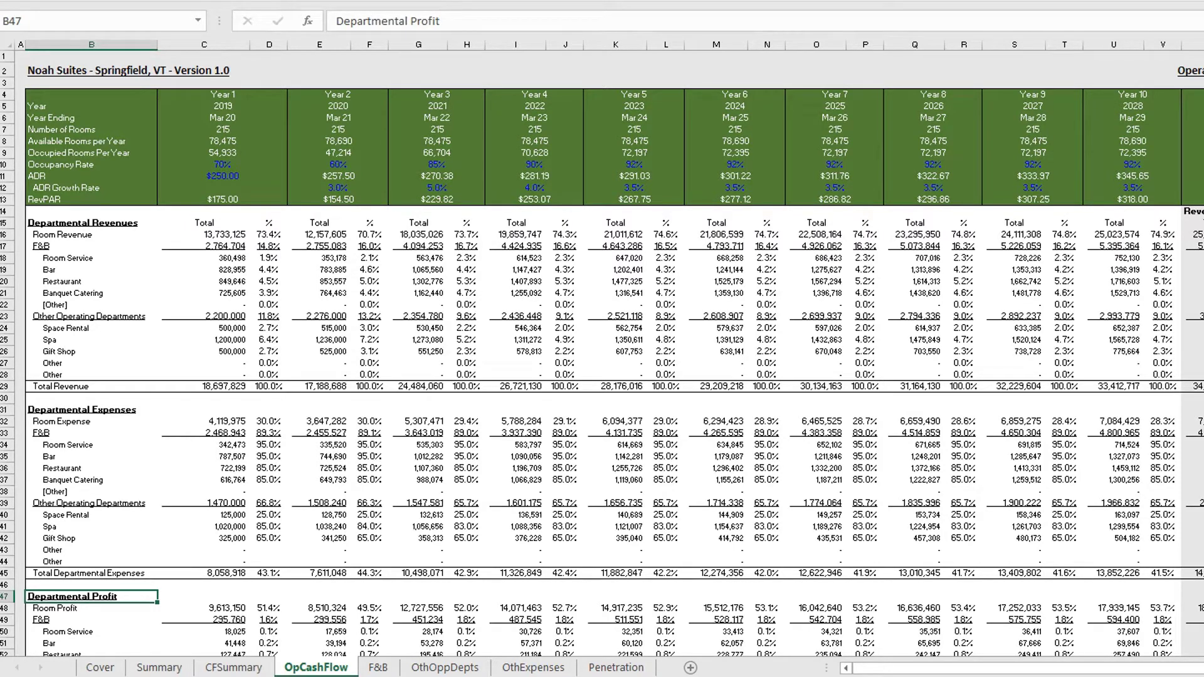
{"action": "left_click", "coordinate": [91, 573]}
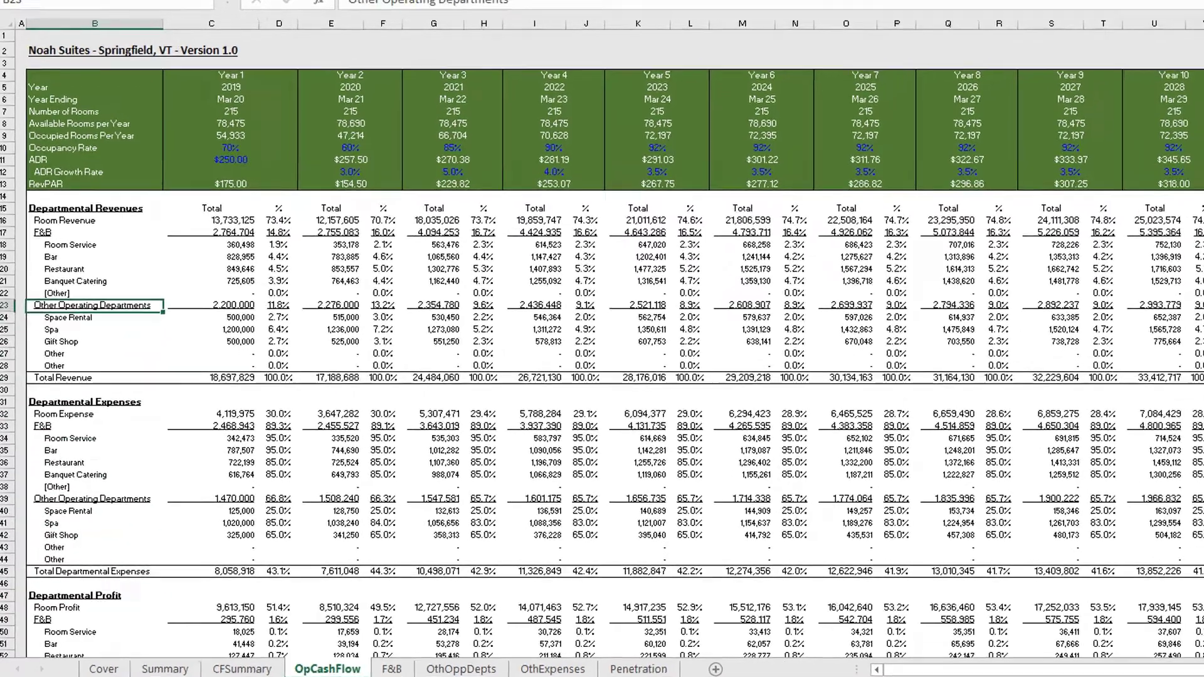
{"action": "scroll", "scroll_direction": "down", "scroll_amount": 3}
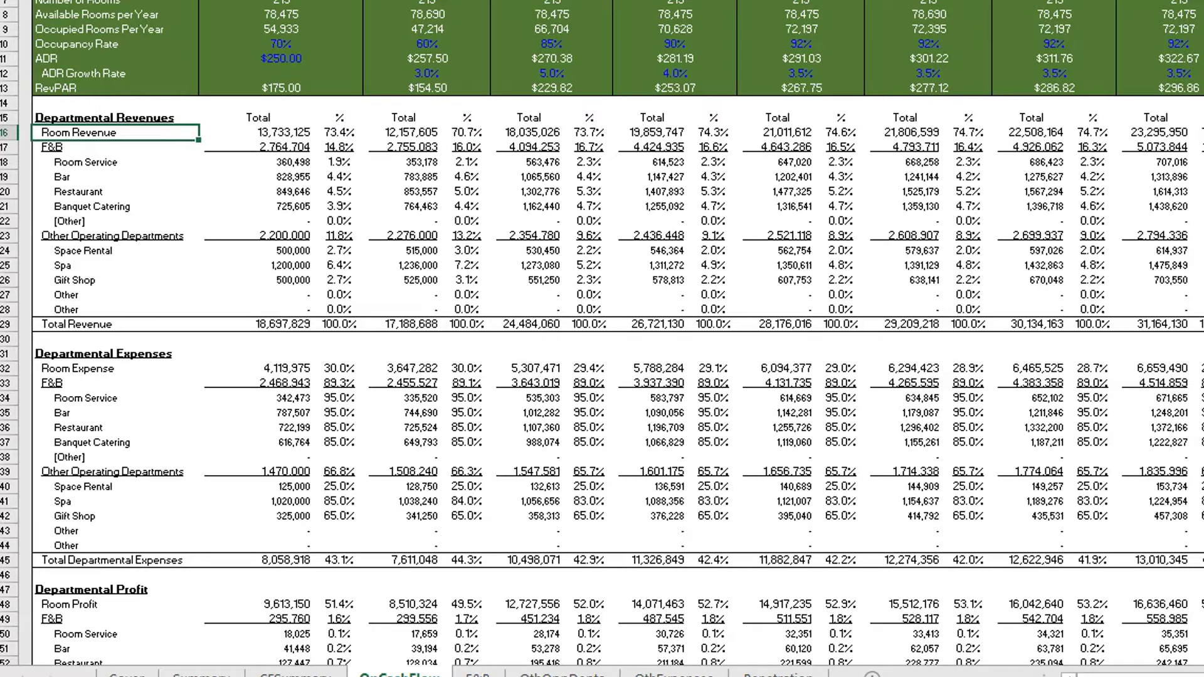
{"action": "left_click", "coordinate": [73, 146]}
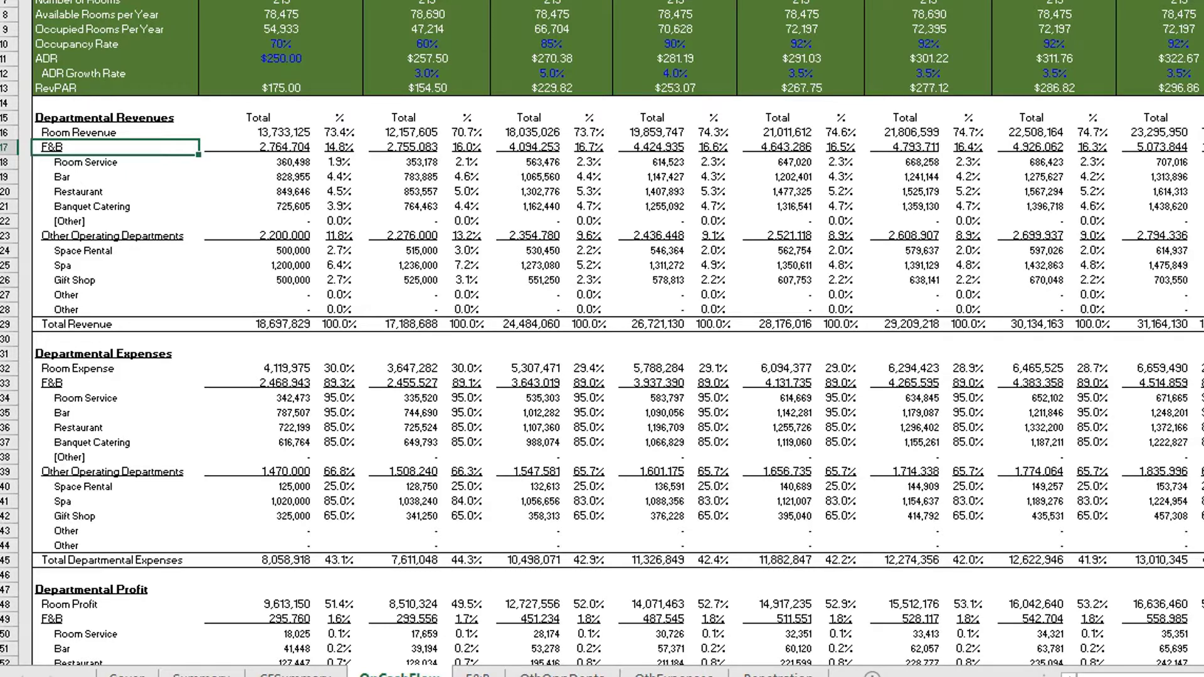
{"action": "left_click", "coordinate": [112, 236]}
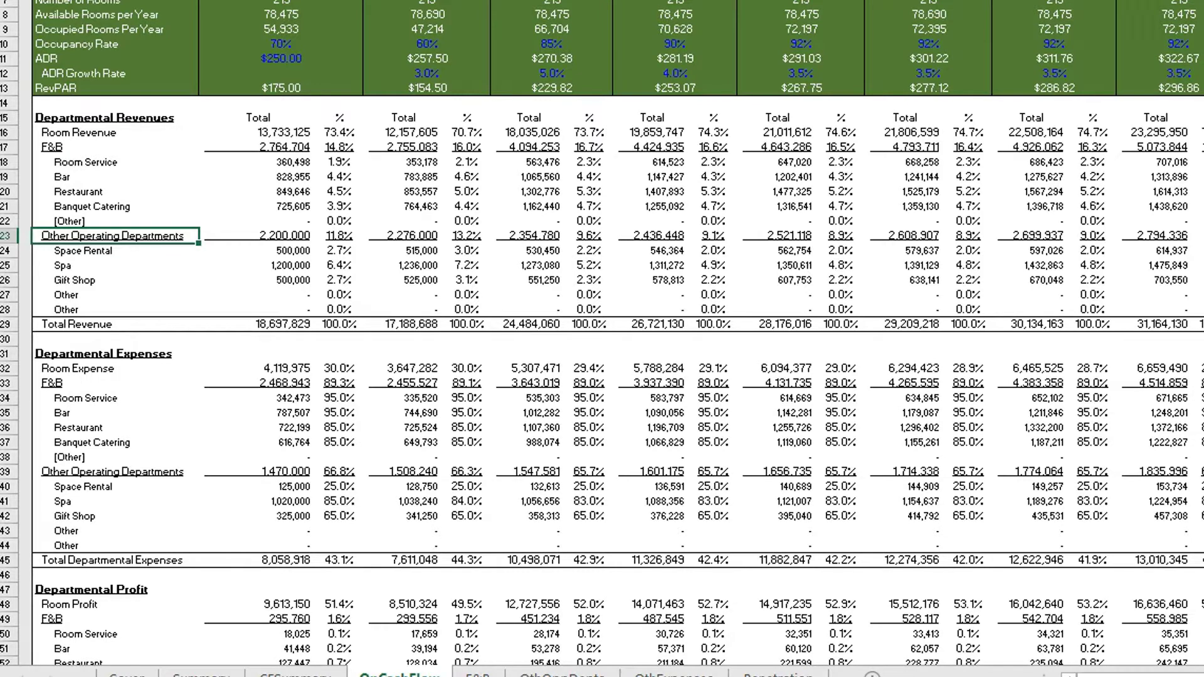
{"action": "left_click", "coordinate": [112, 280]}
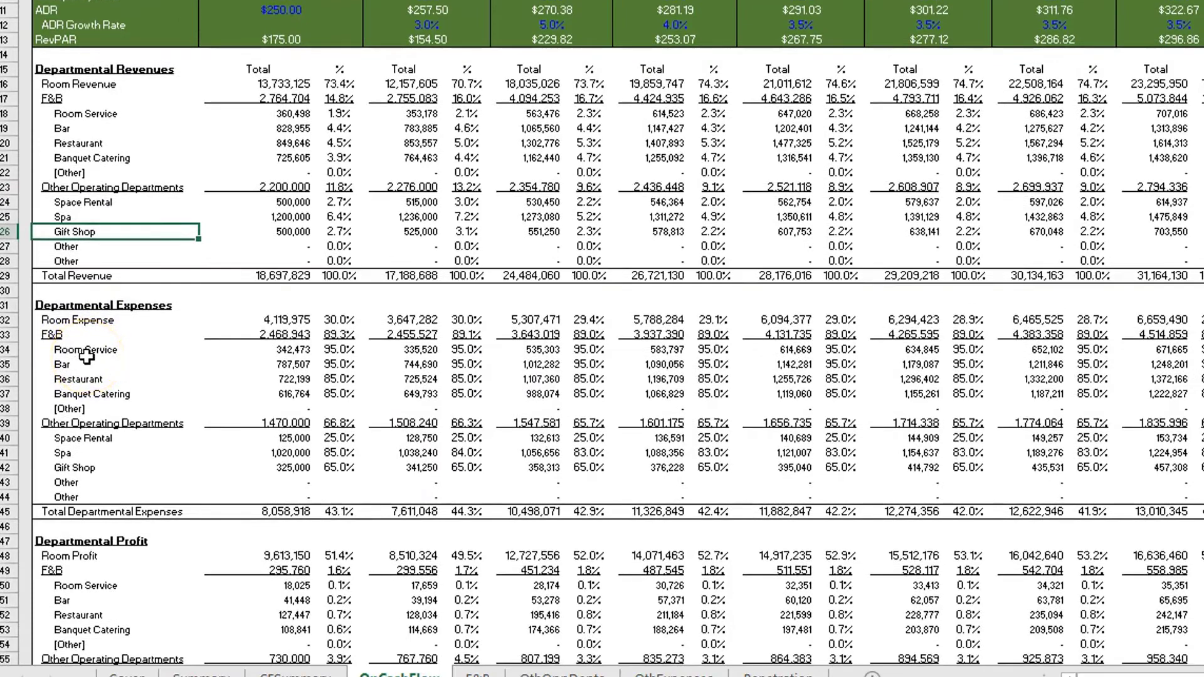
{"action": "scroll", "scroll_direction": "down", "scroll_amount": 3}
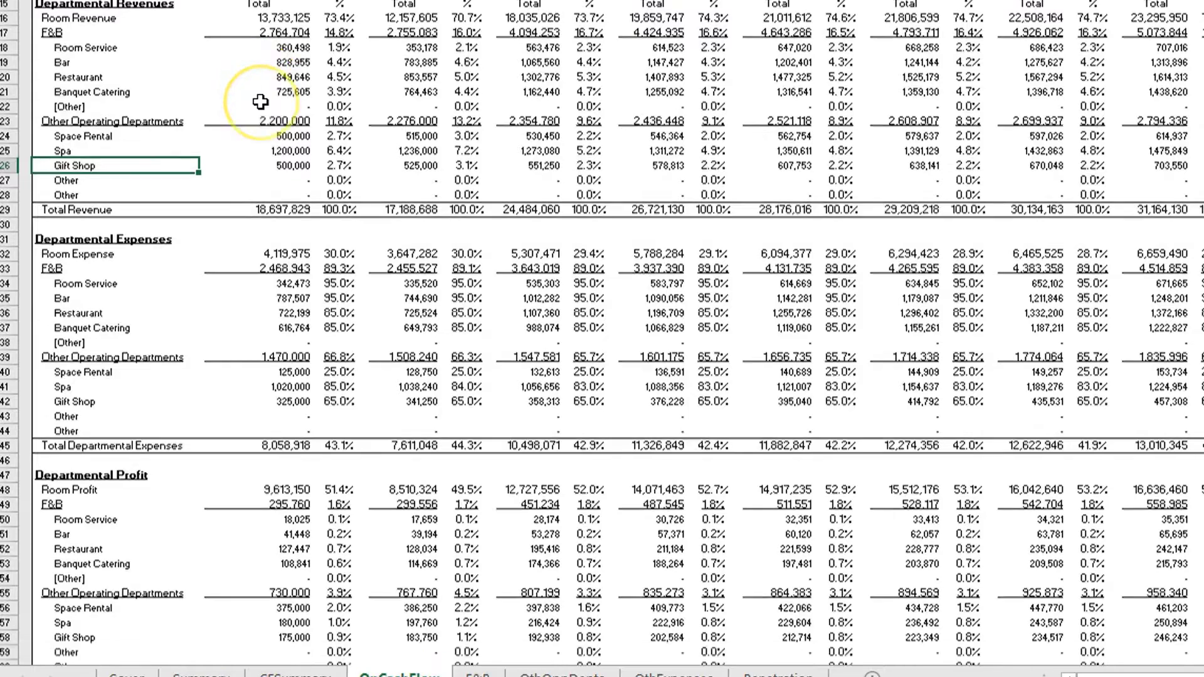
{"action": "scroll", "scroll_direction": "down", "scroll_amount": 3}
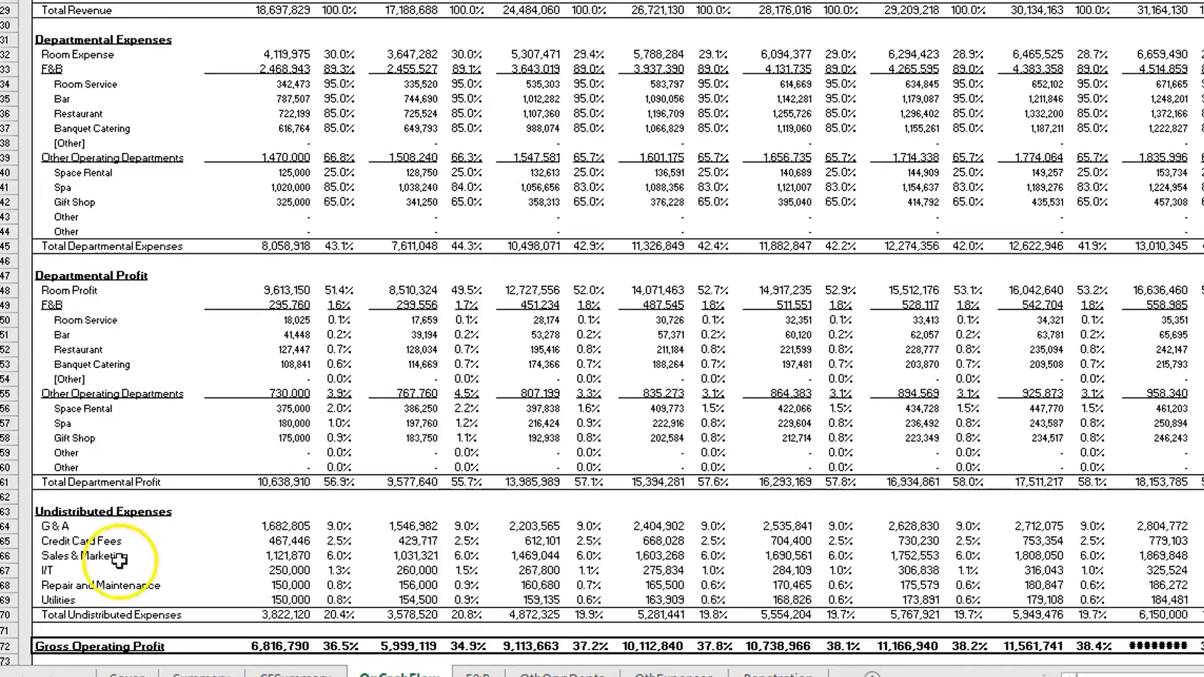
{"action": "scroll", "scroll_direction": "up", "scroll_amount": 3}
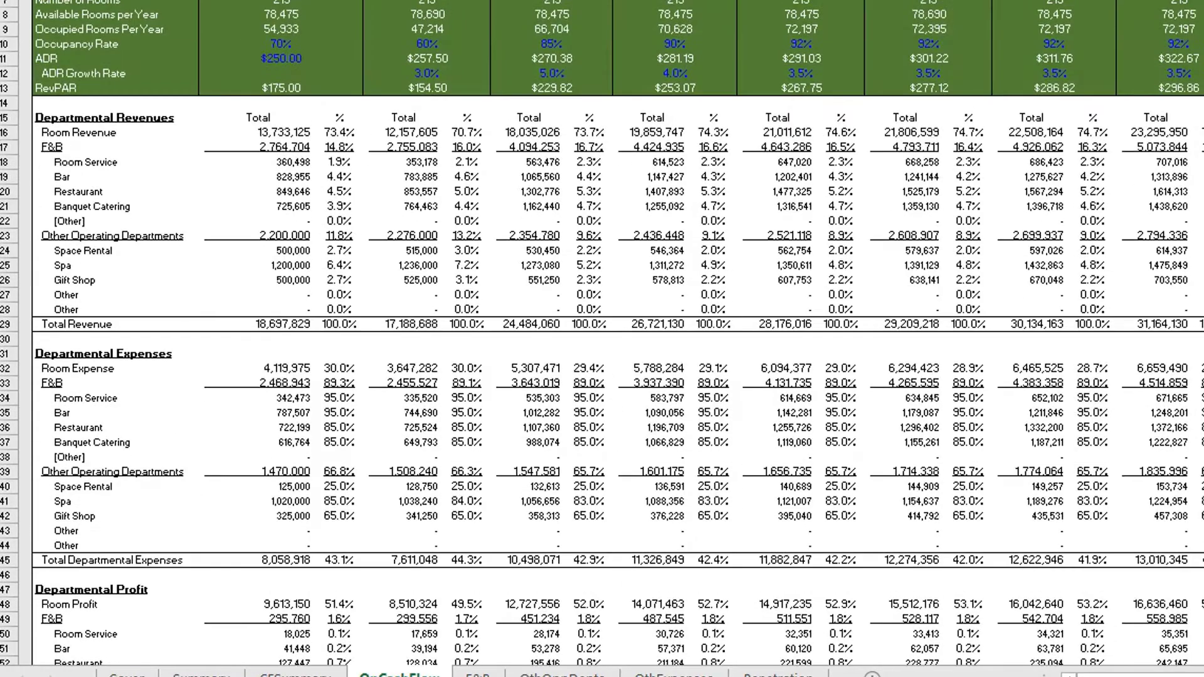
{"action": "left_click", "coordinate": [337, 148]}
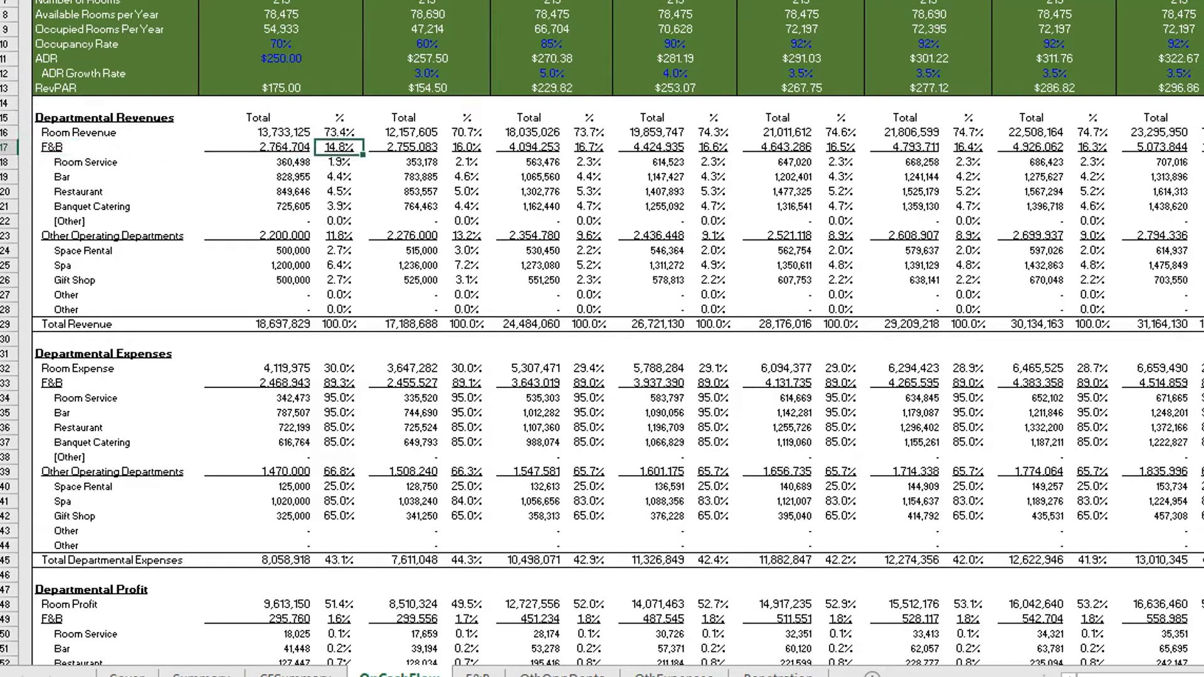
{"action": "left_click", "coordinate": [337, 175]}
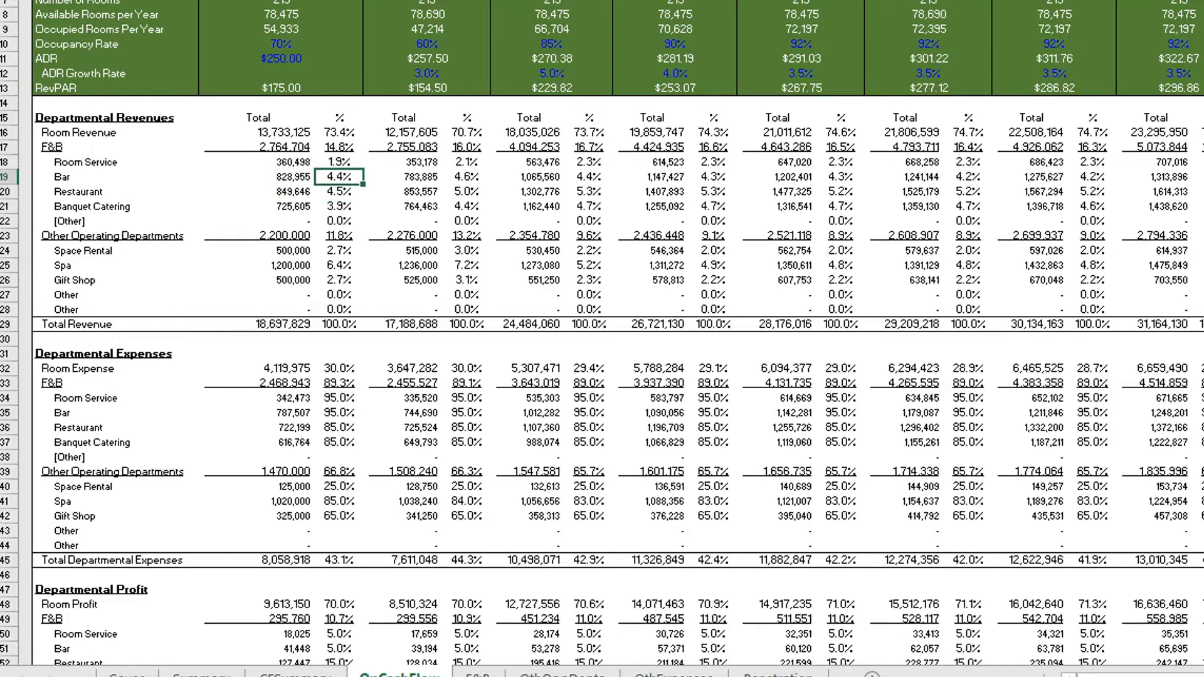
{"action": "left_click", "coordinate": [337, 132]}
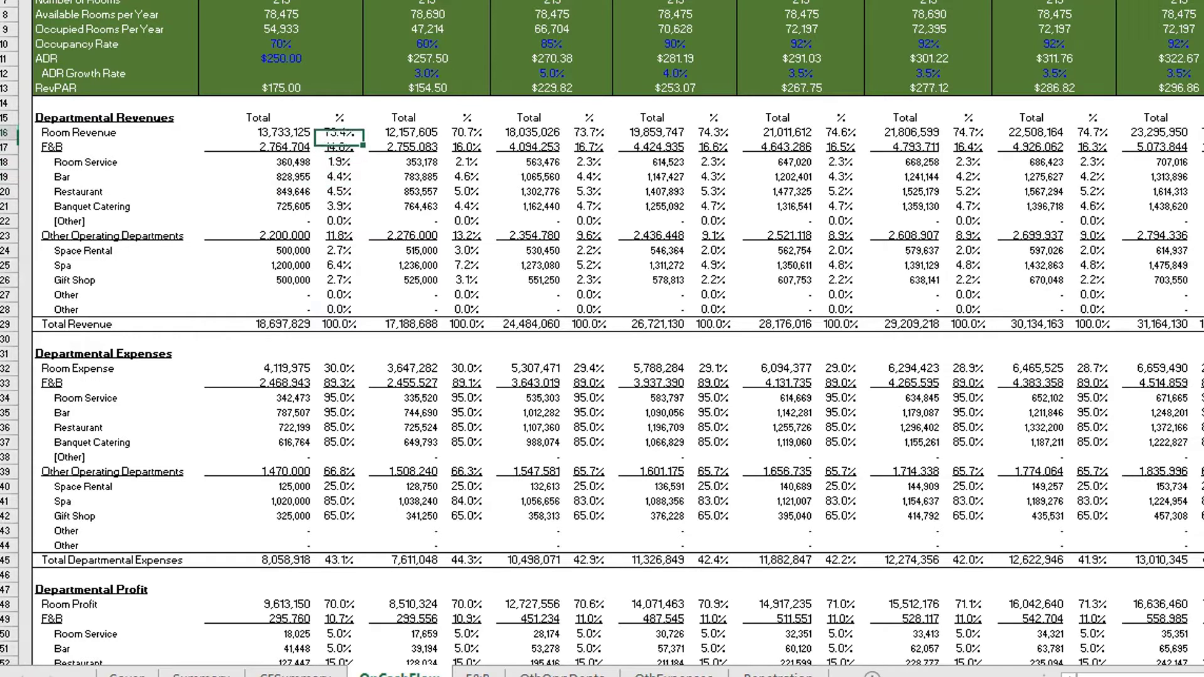
{"action": "left_click", "coordinate": [341, 131]}
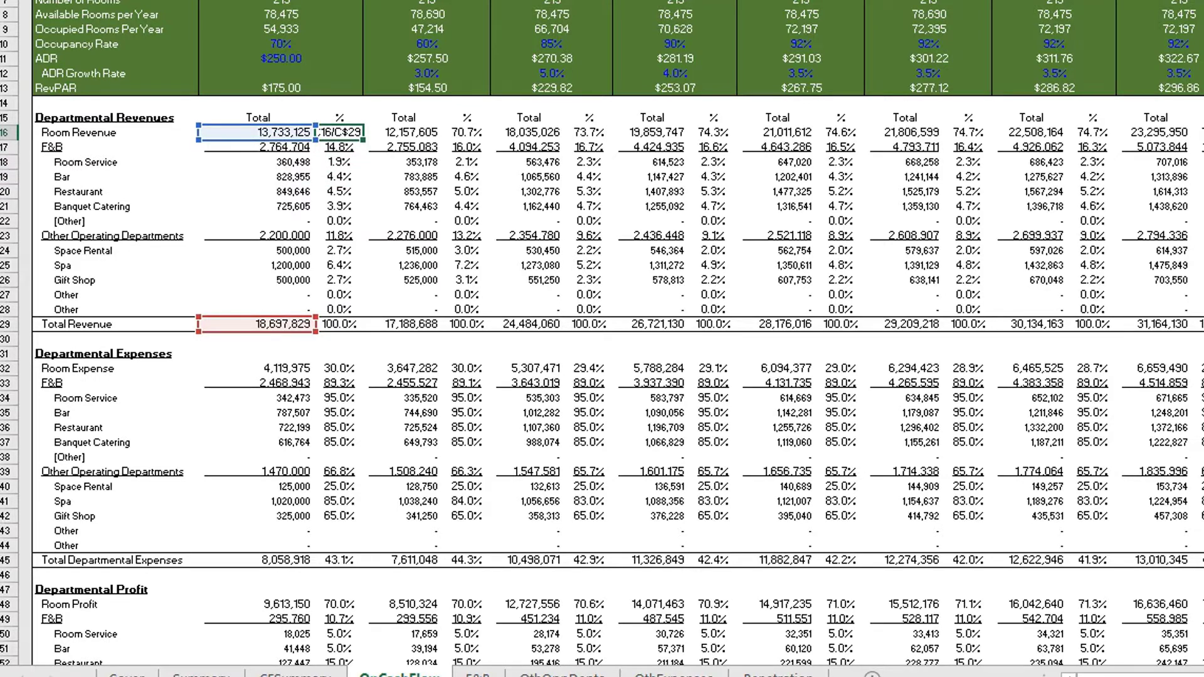
{"action": "left_click", "coordinate": [280, 191]}
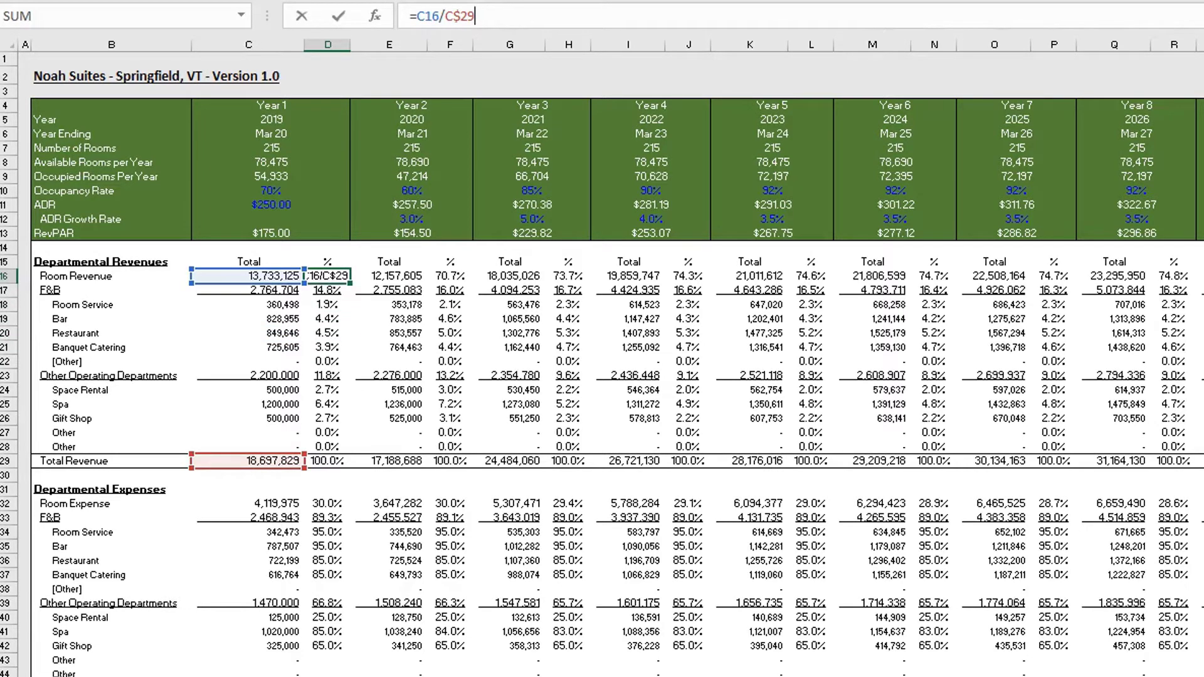
{"action": "left_click", "coordinate": [327, 318]}
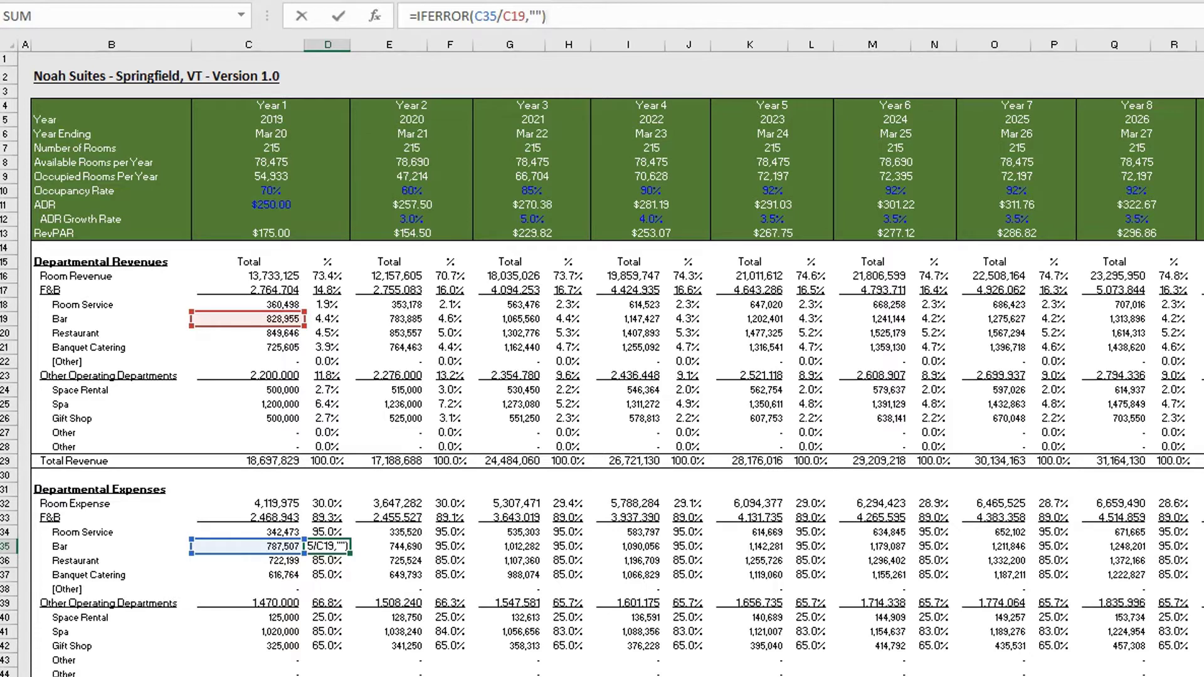
{"action": "key", "text": "Return"}
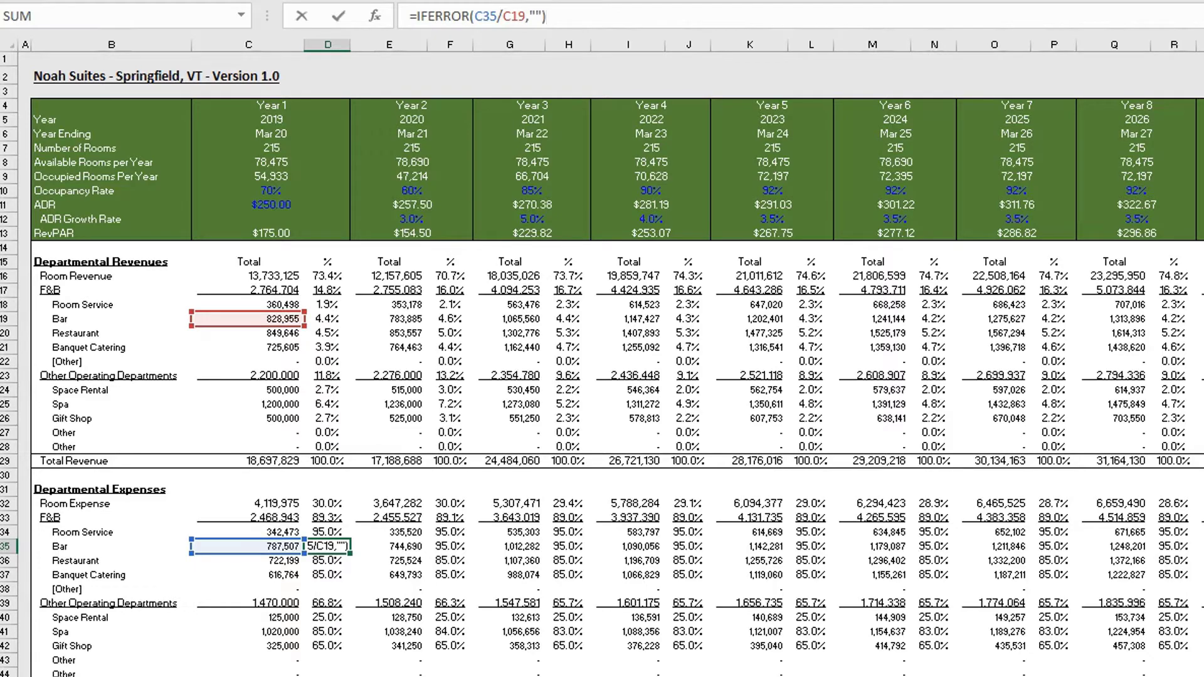
{"action": "key", "text": "Return"}
{"action": "type", "text": "=IFERROR(C45/C29,\"\")"}
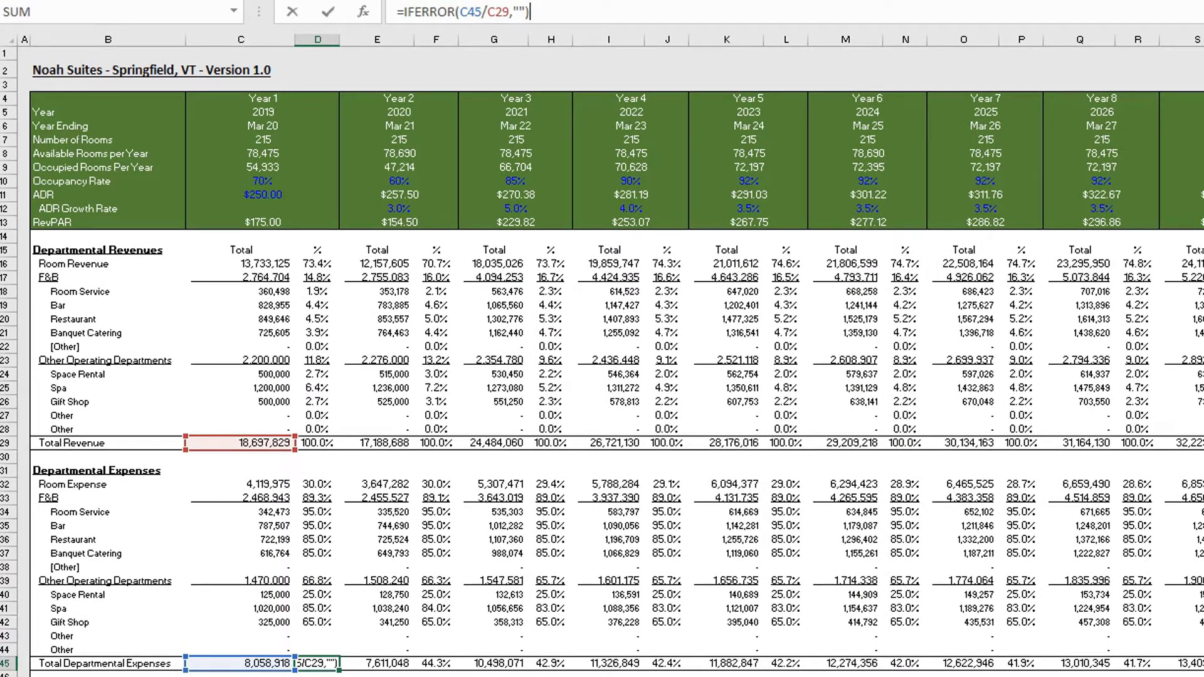
{"action": "key", "text": "Return"}
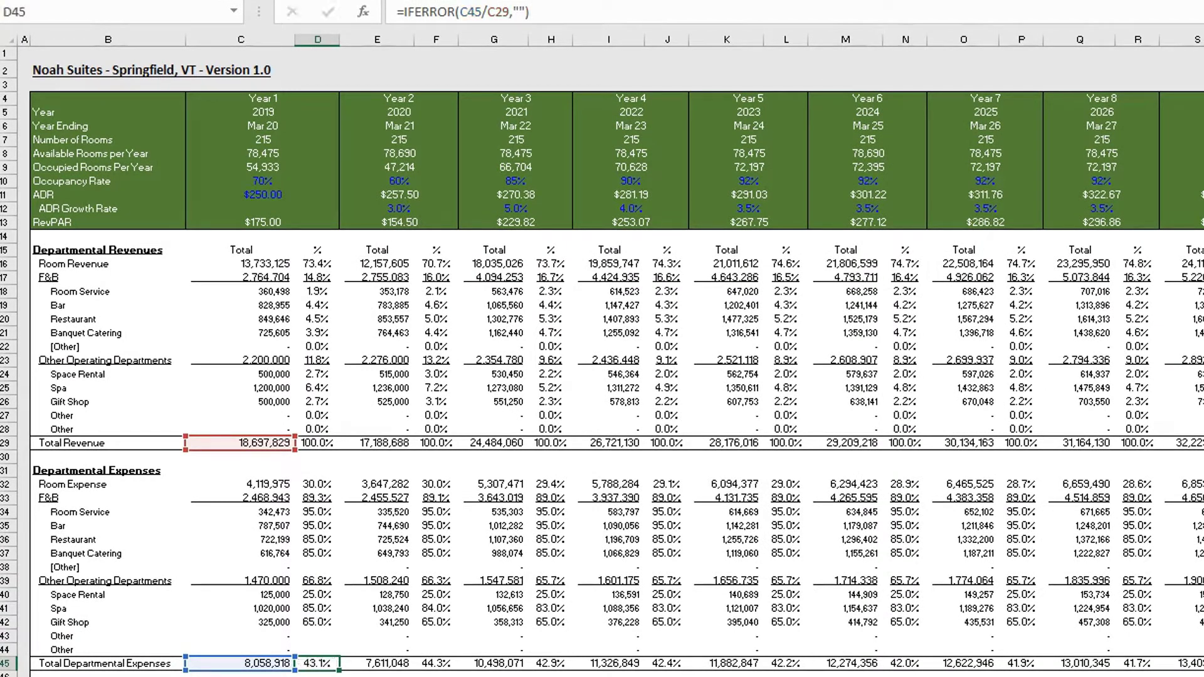
{"action": "scroll", "scroll_direction": "down", "scroll_amount": 3}
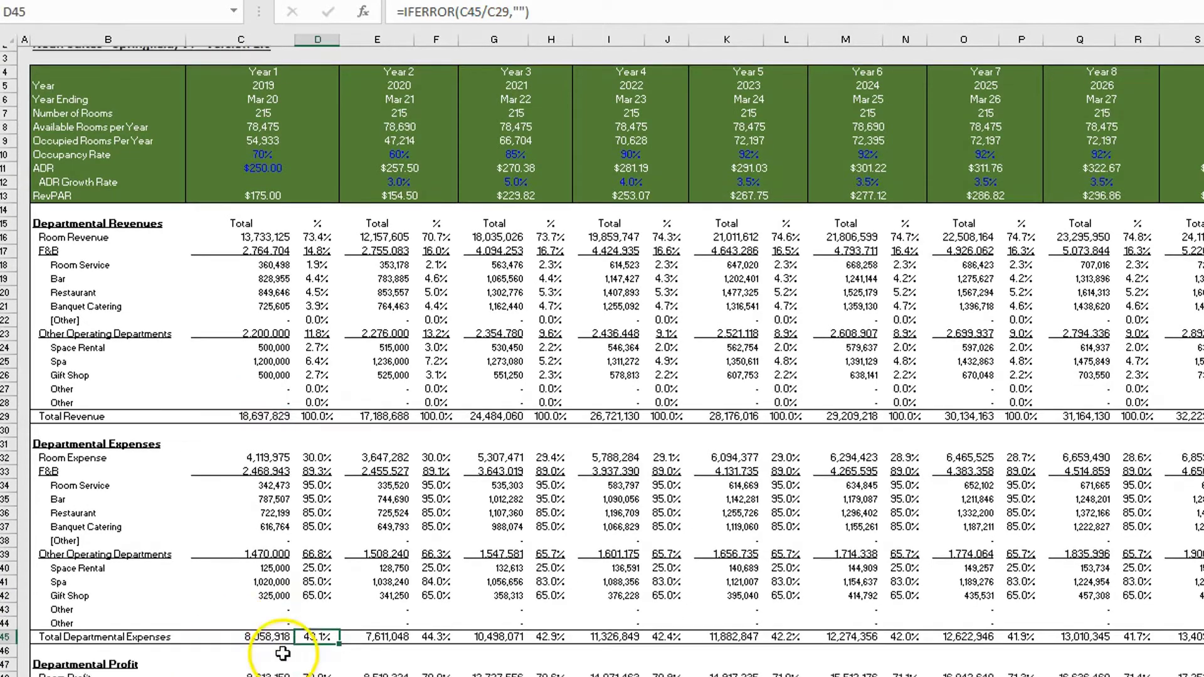
{"action": "scroll", "scroll_direction": "down", "scroll_amount": 3}
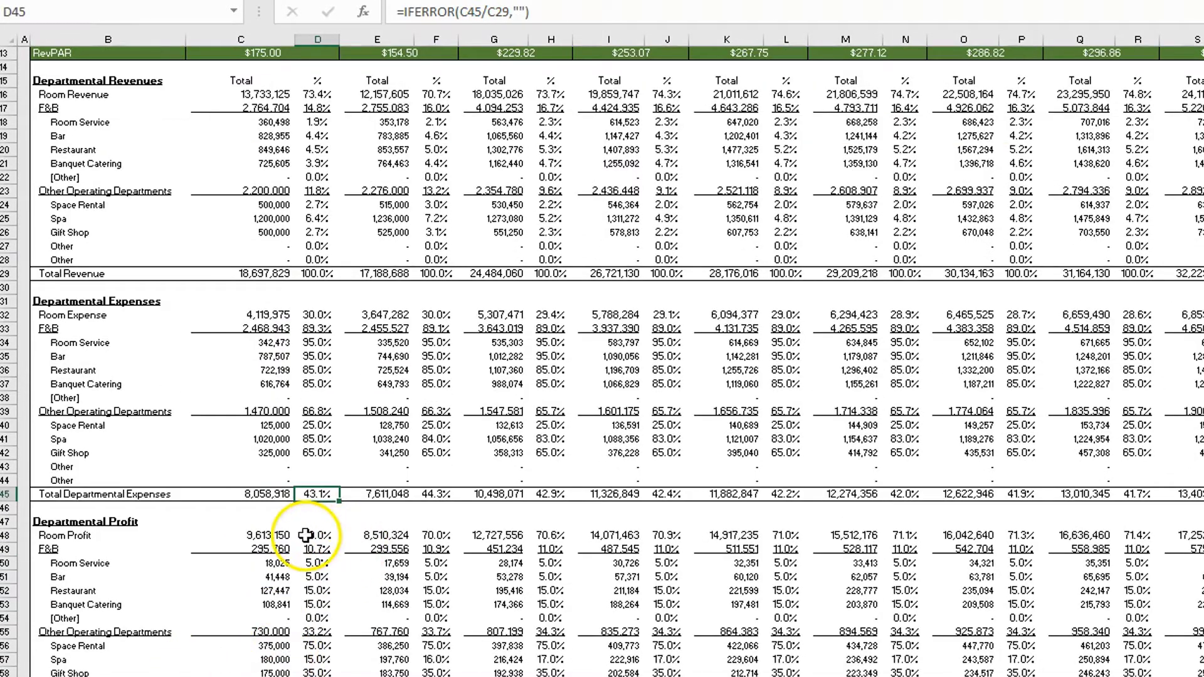
{"action": "left_click", "coordinate": [317, 556]}
{"action": "type", "text": "=C64/C$29"}
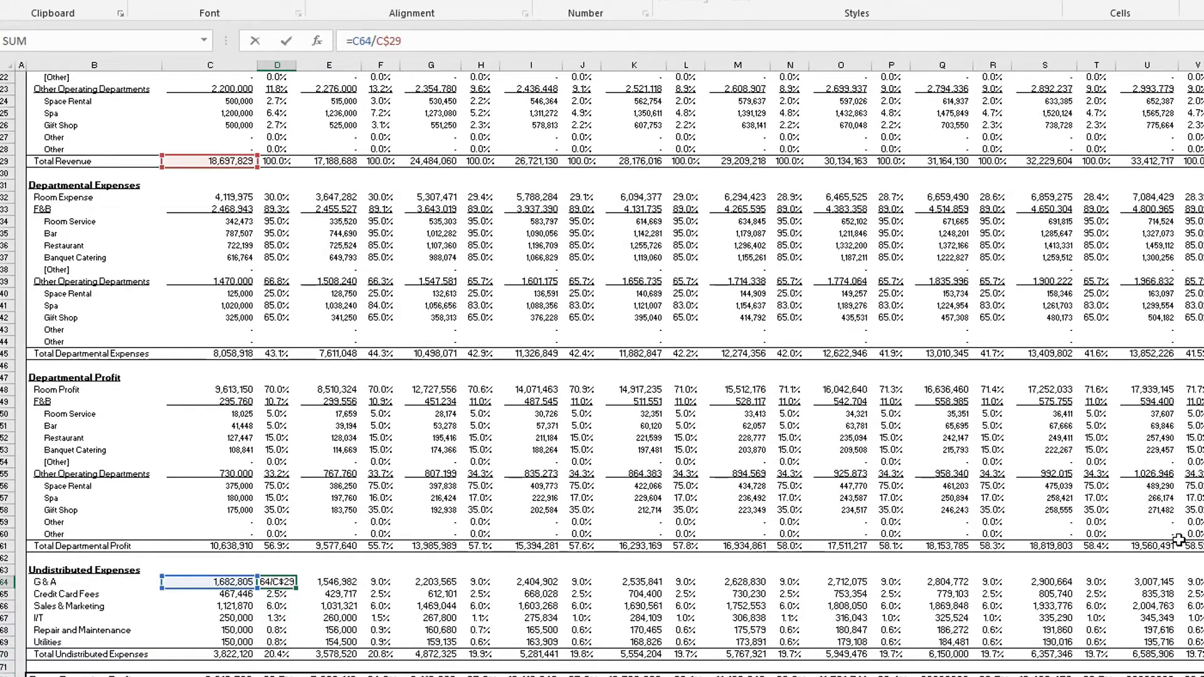
{"action": "key", "text": "Return"}
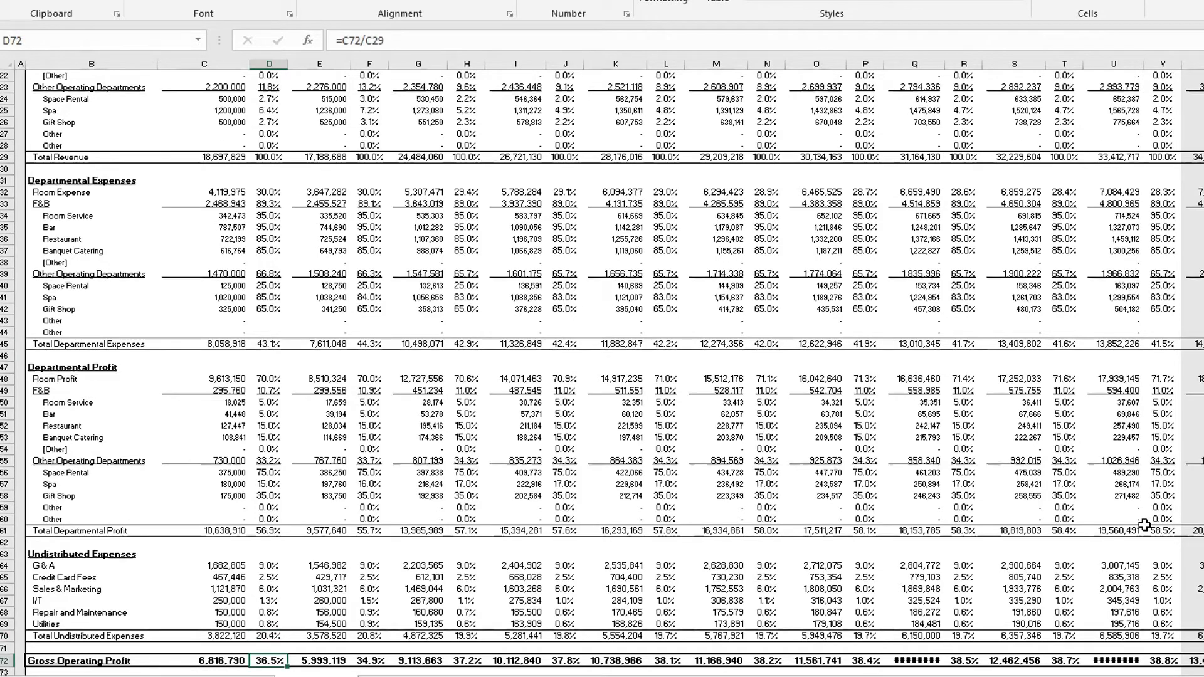
{"action": "left_click", "coordinate": [319, 661]}
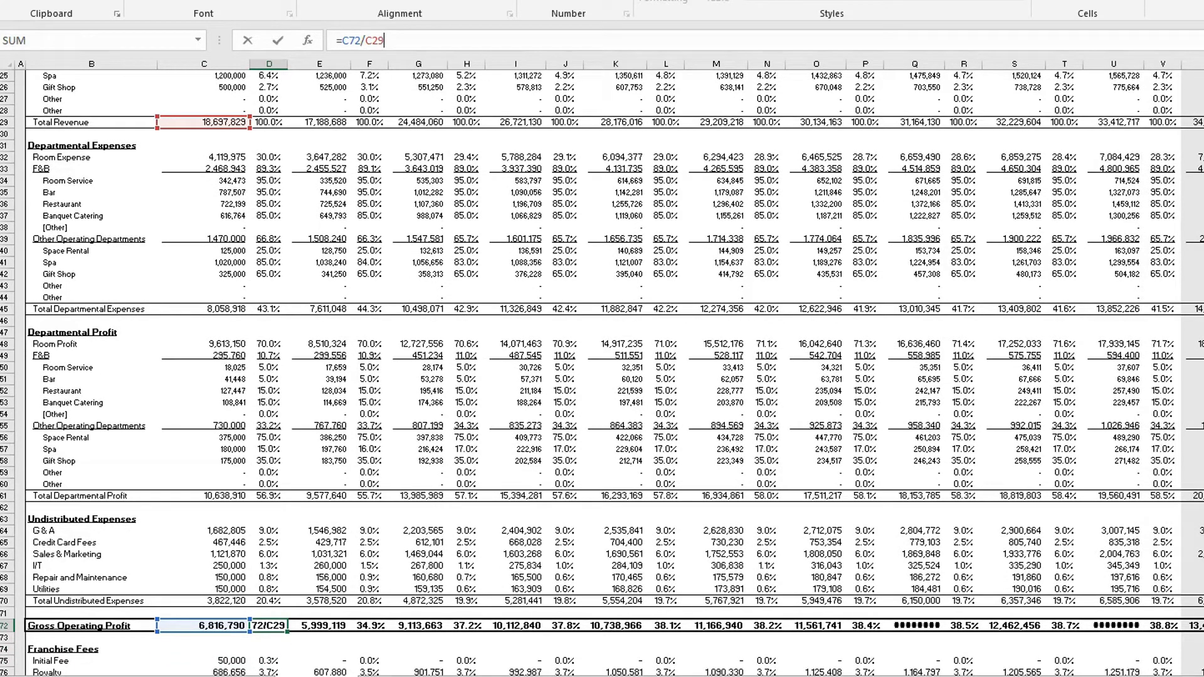
{"action": "key", "text": "Return"}
{"action": "type", "text": "=C83/C$29"}
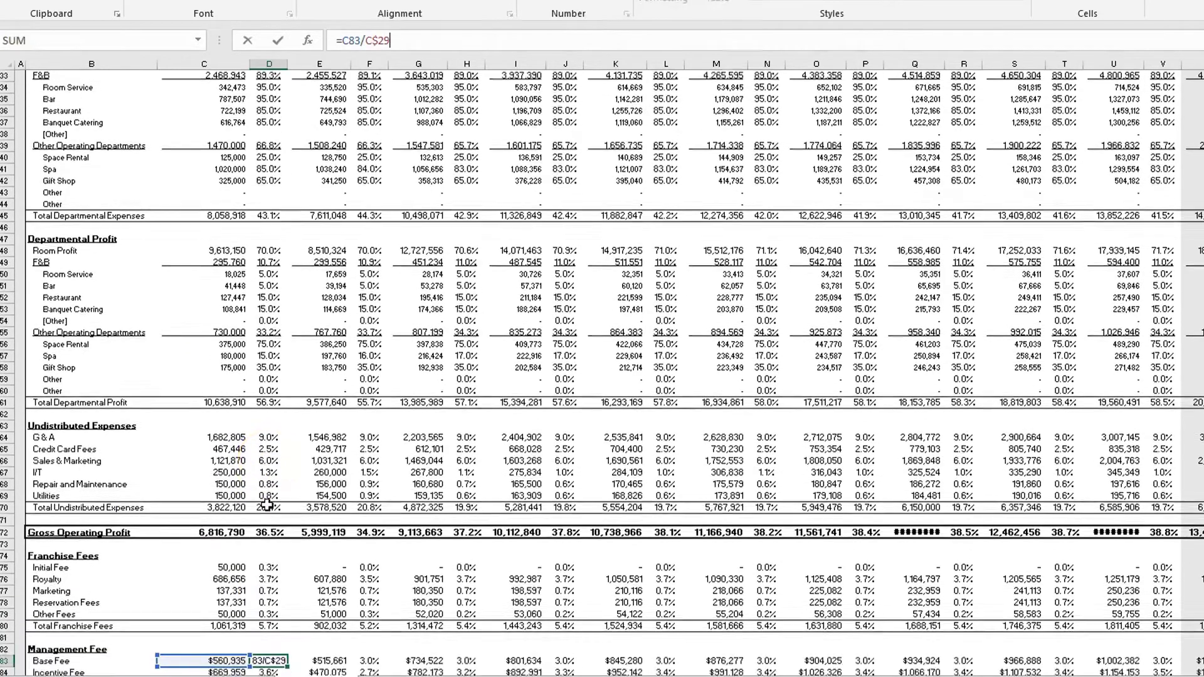
{"action": "key", "text": "Return"}
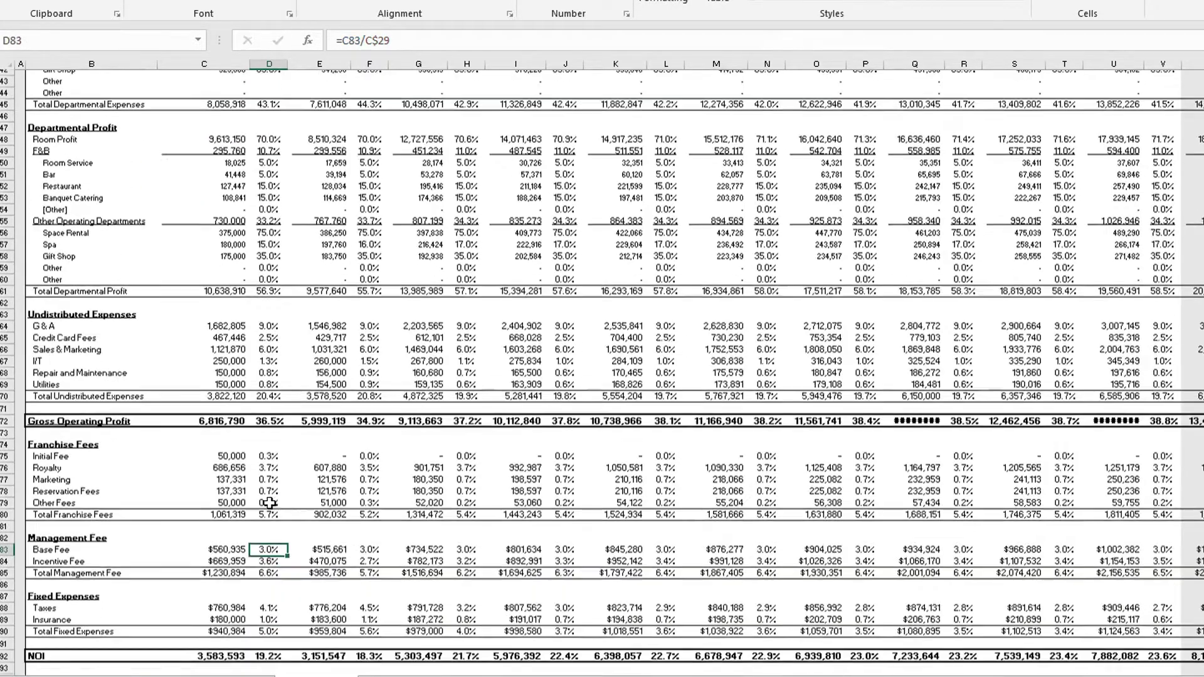
{"action": "scroll", "scroll_direction": "down", "scroll_amount": 3}
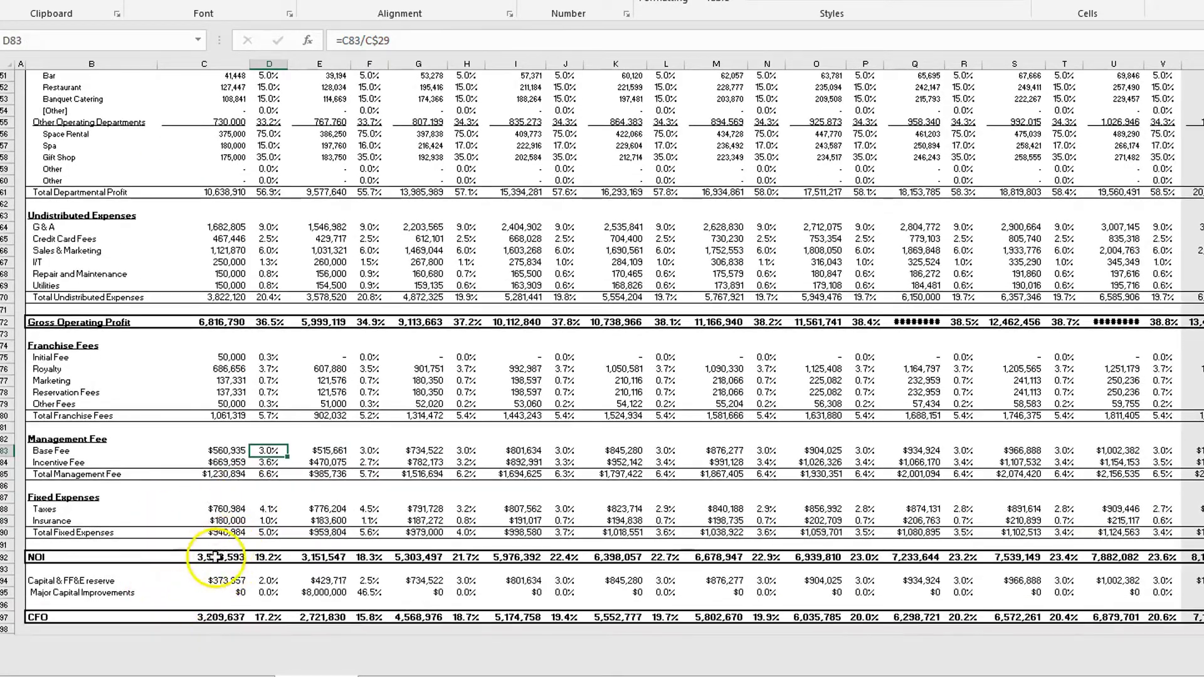
{"action": "left_click", "coordinate": [269, 556]}
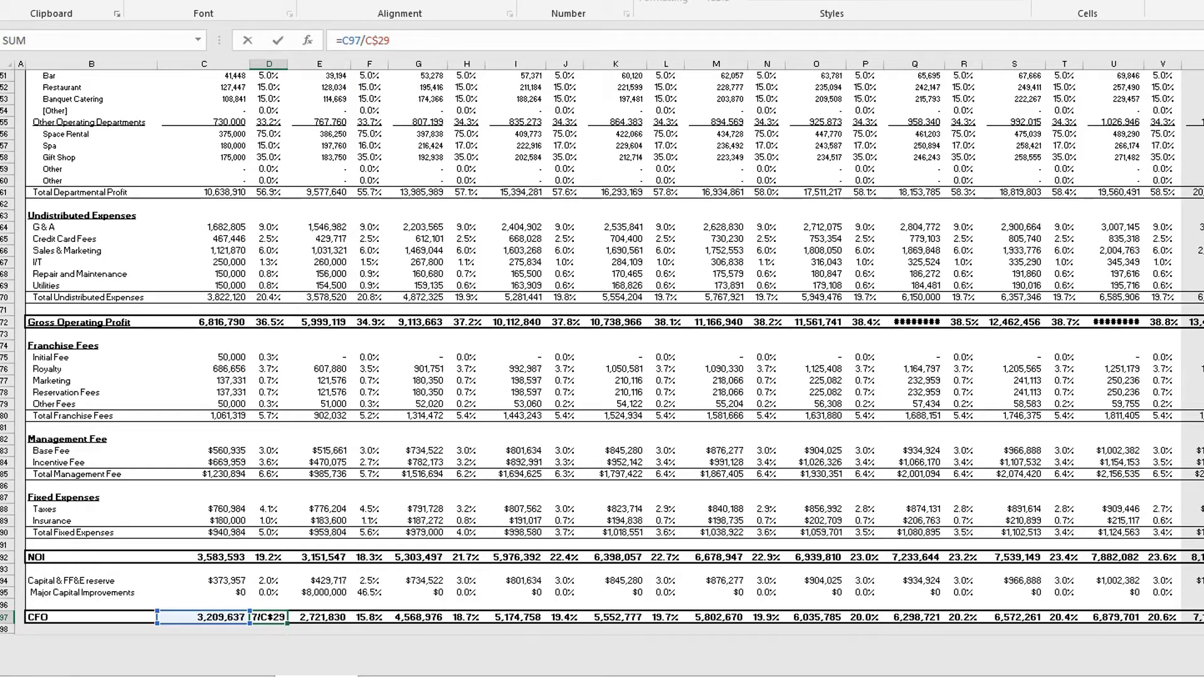
{"action": "scroll", "scroll_direction": "up", "scroll_amount": 3}
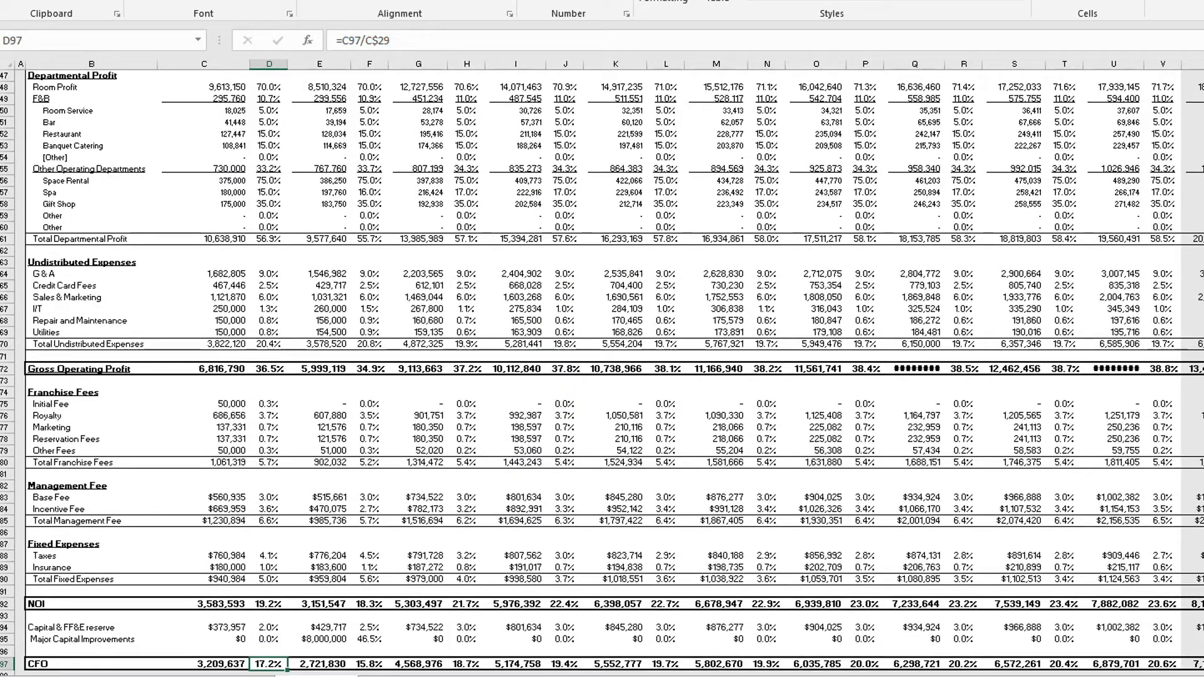
Step: Review the Reversion Year column at the end of the cash flow, then switch to the Summary sheet
{"action": "key", "text": "ctrl+Home"}
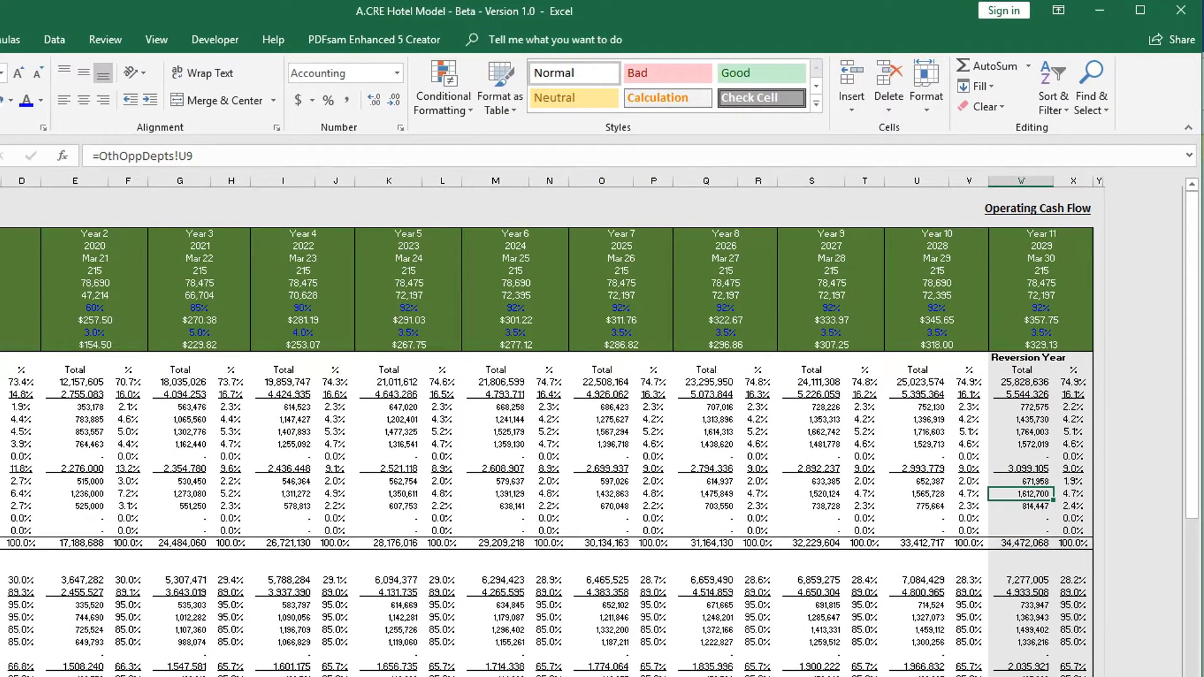
{"action": "left_click", "coordinate": [1020, 358]}
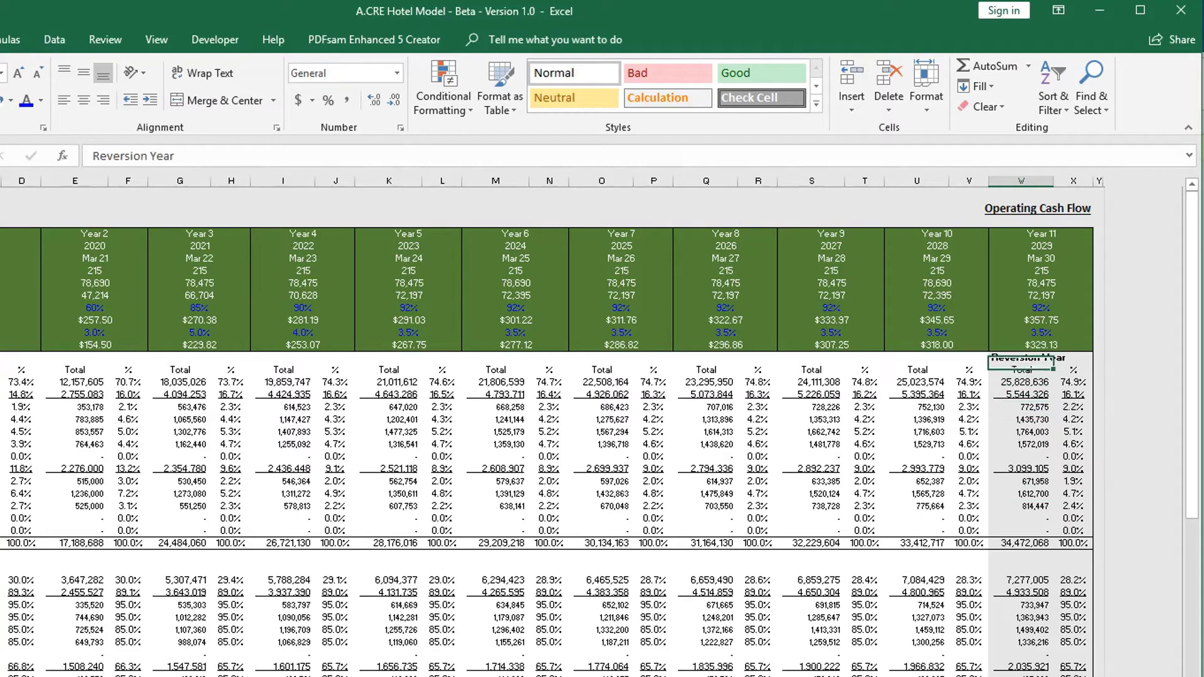
{"action": "left_click", "coordinate": [1021, 368]}
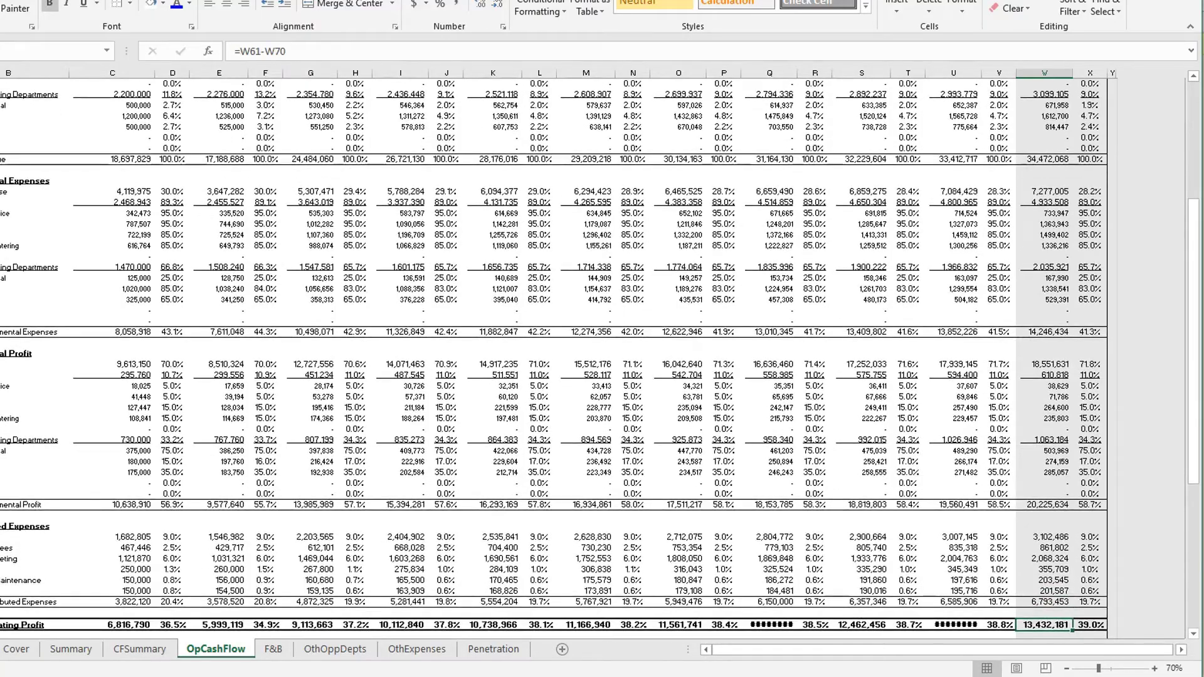
{"action": "scroll", "scroll_direction": "down", "scroll_amount": 3}
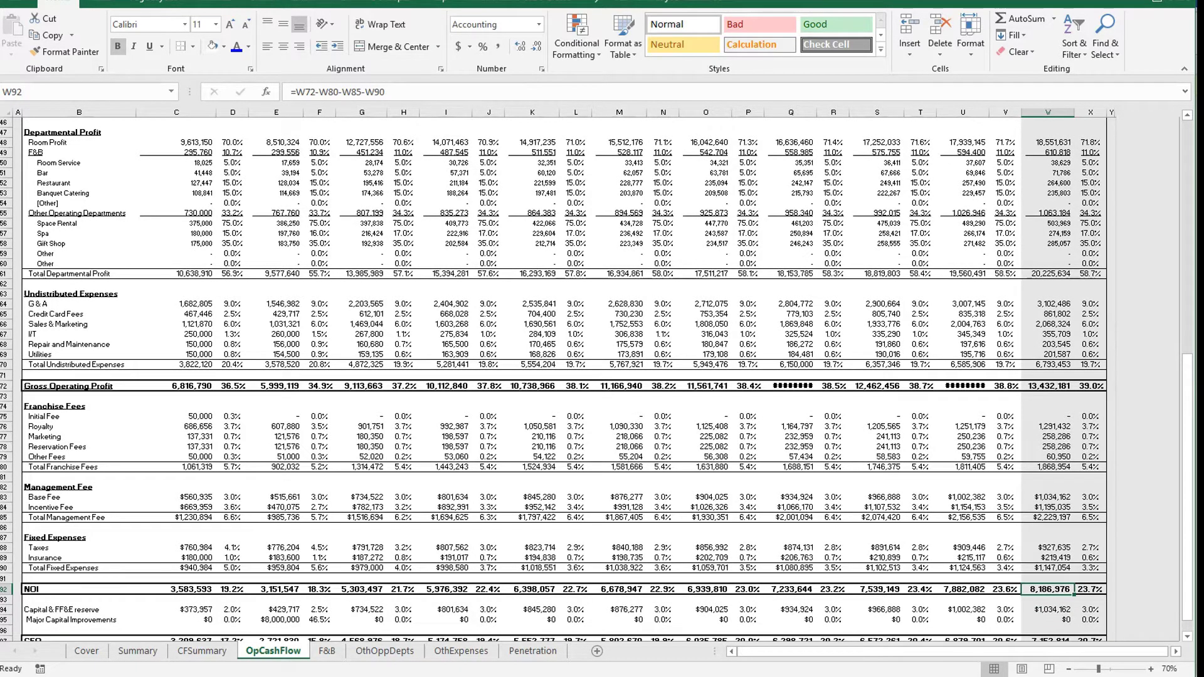
{"action": "left_click", "coordinate": [141, 649]}
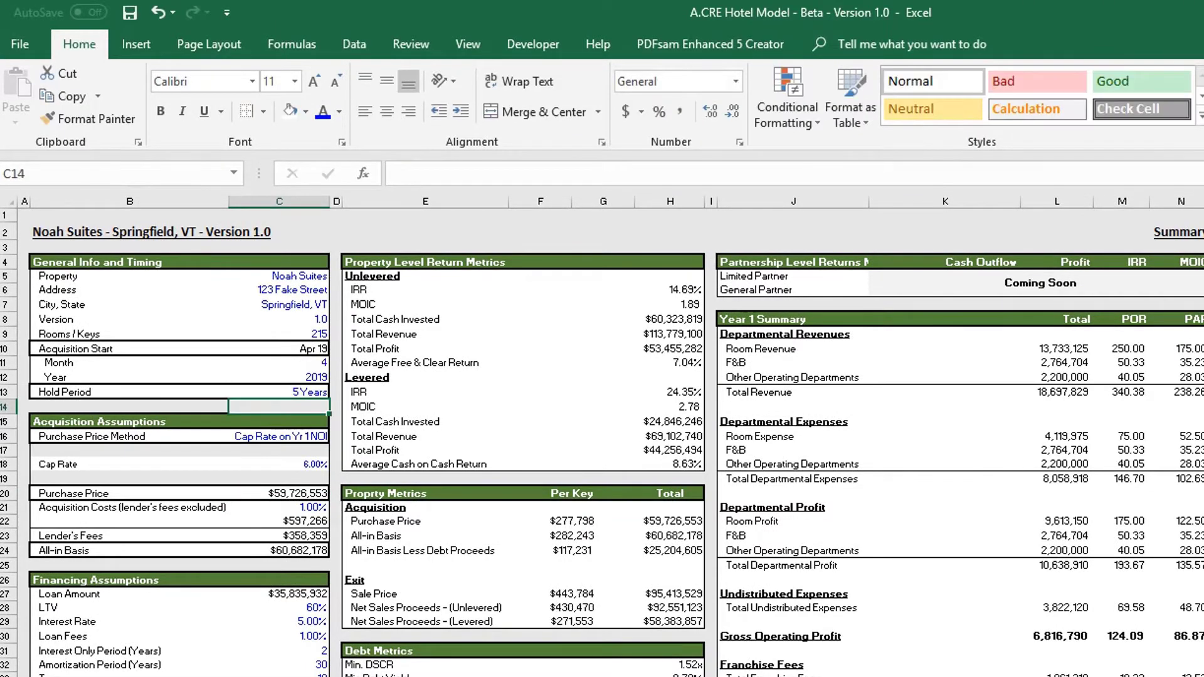
Step: On OpCashFlow, check the Reversion Year over Year 6 and the F&B and OthExpenses links for restaurant revenue and credit card fees
{"action": "left_click", "coordinate": [260, 652]}
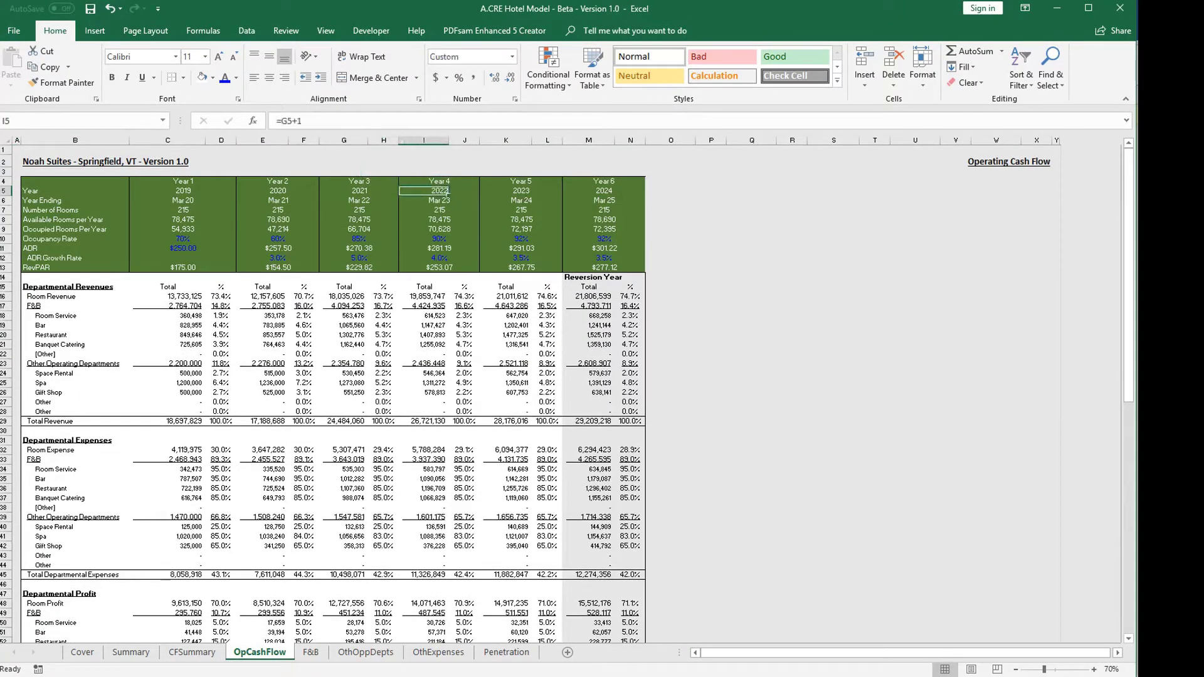
{"action": "left_click", "coordinate": [605, 238]}
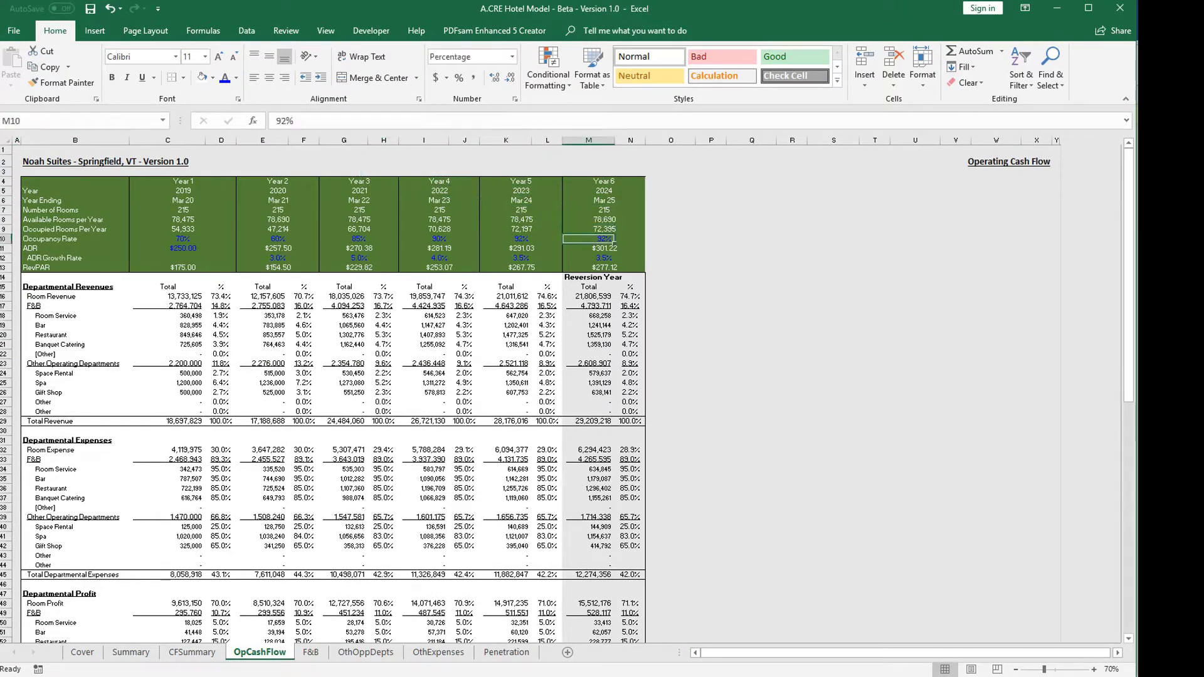
{"action": "left_click", "coordinate": [589, 278]}
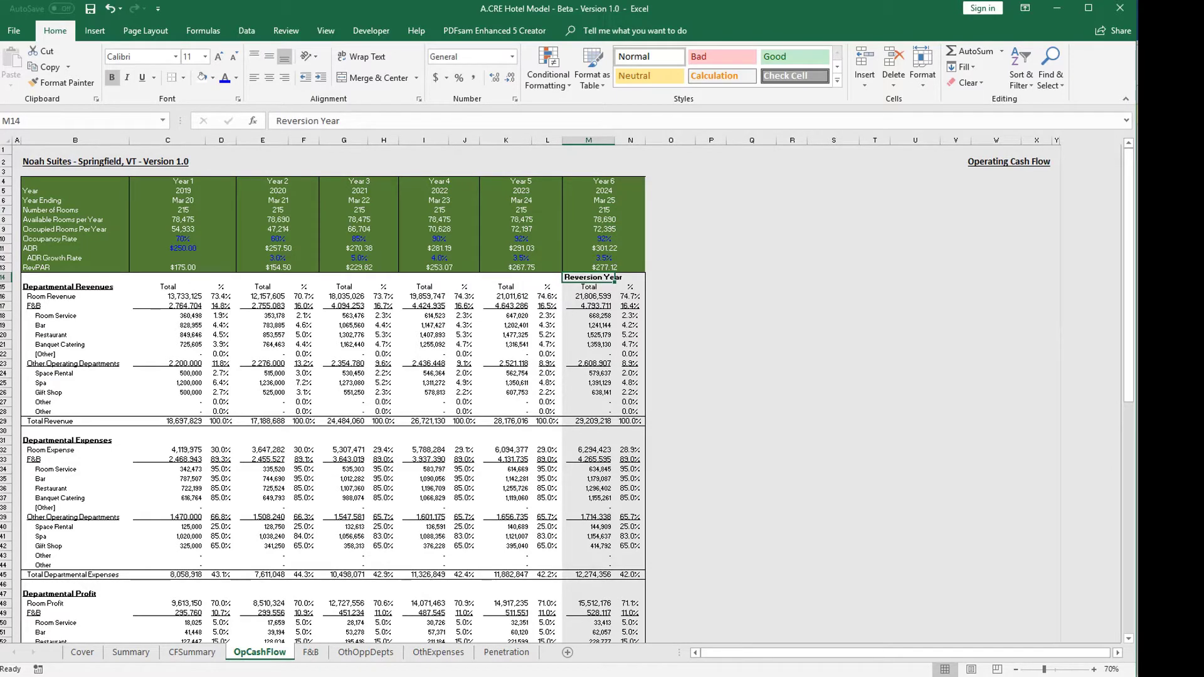
{"action": "left_click", "coordinate": [590, 295]}
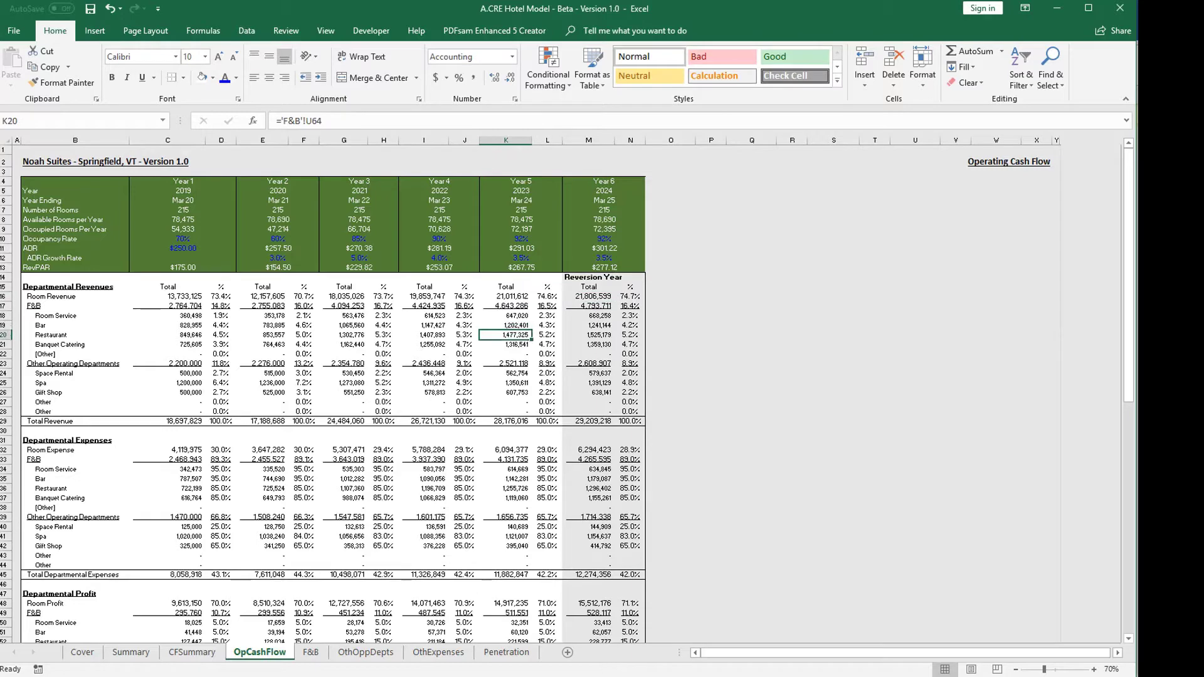
{"action": "left_click", "coordinate": [507, 459]}
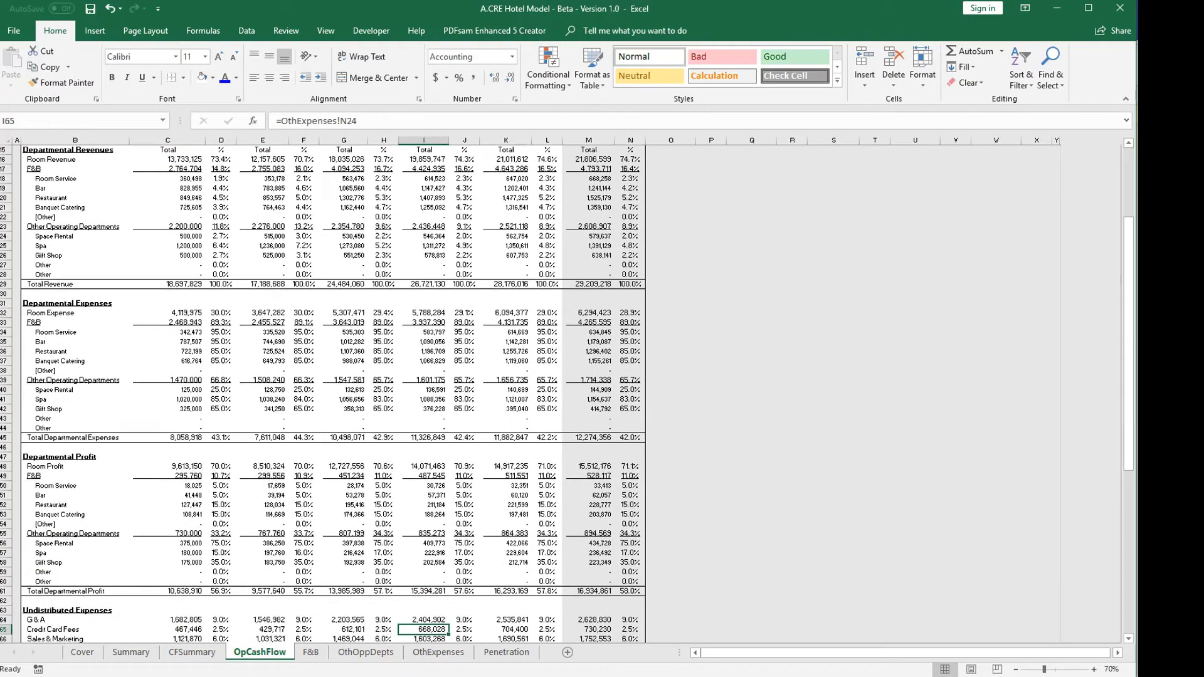
{"action": "left_click", "coordinate": [365, 652]}
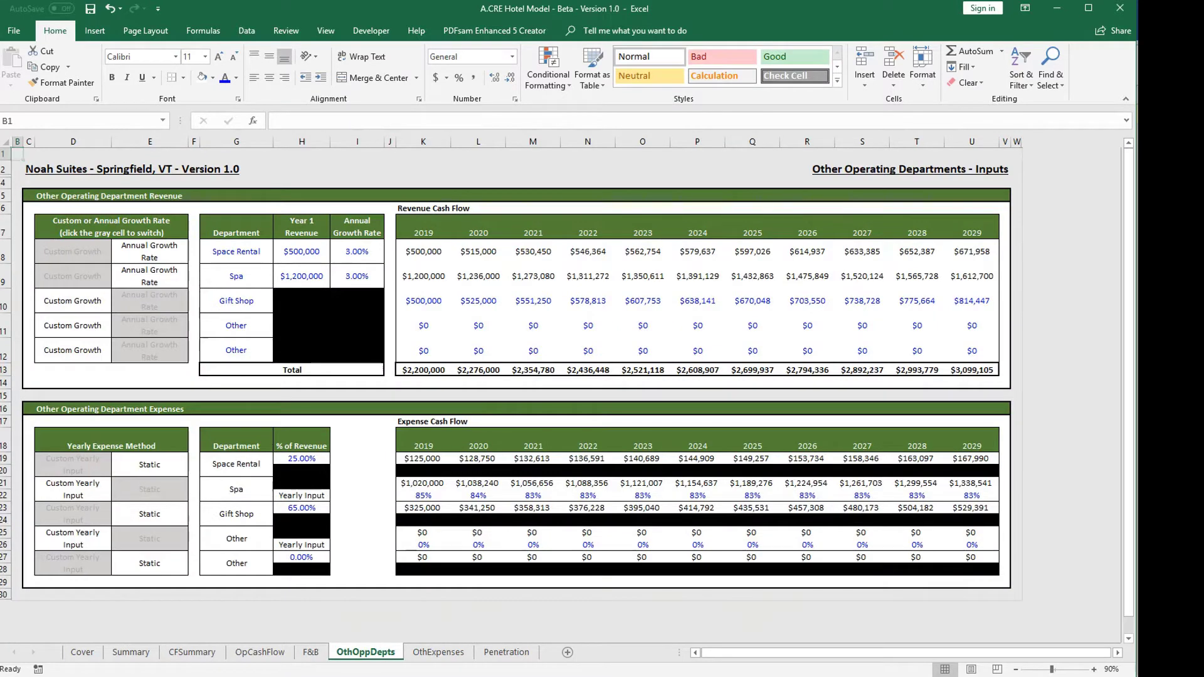
{"action": "left_click", "coordinate": [506, 652]}
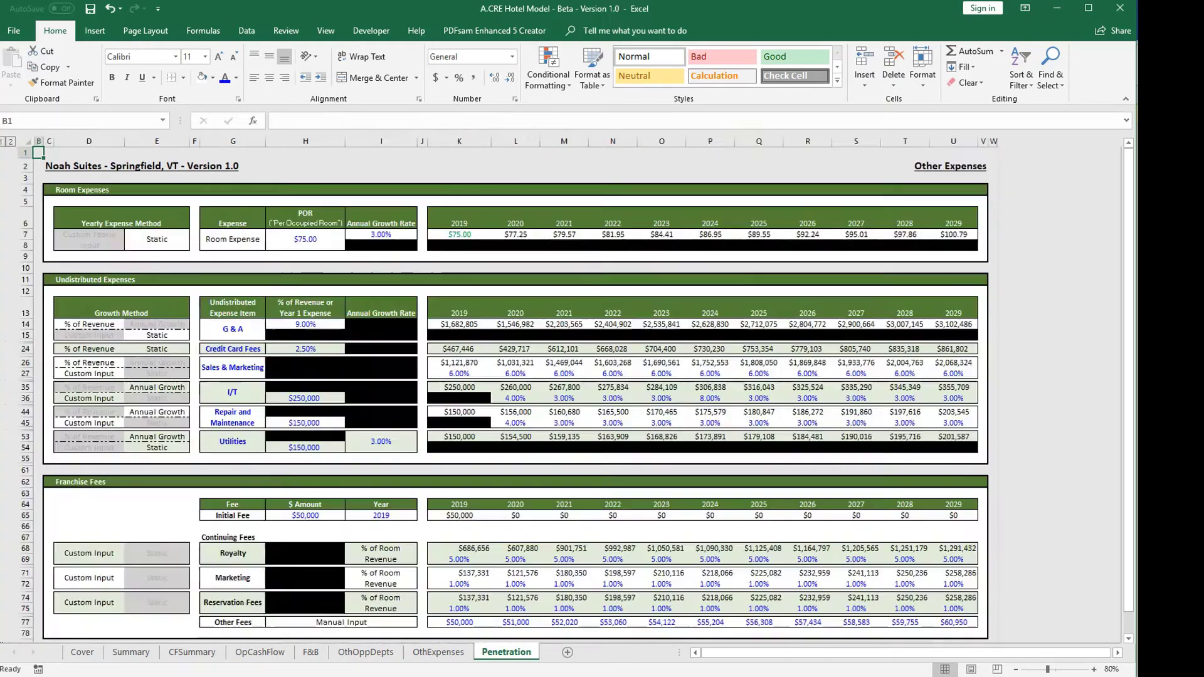
{"action": "left_click", "coordinate": [311, 652]}
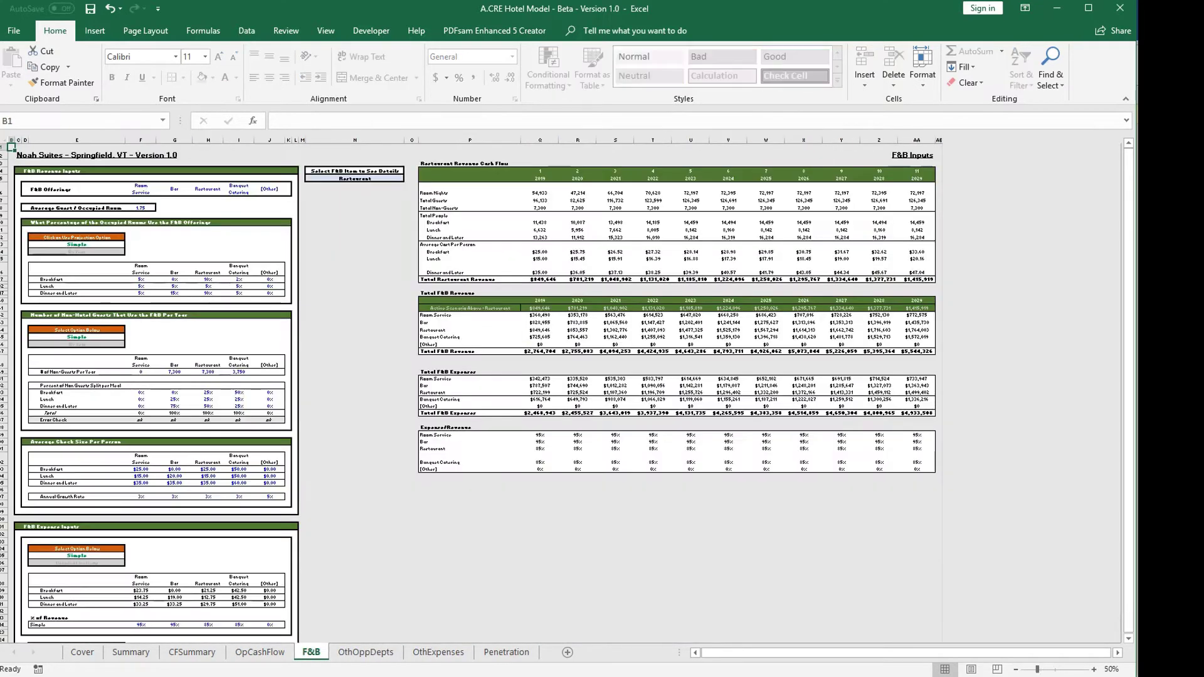
{"action": "left_click", "coordinate": [260, 653]}
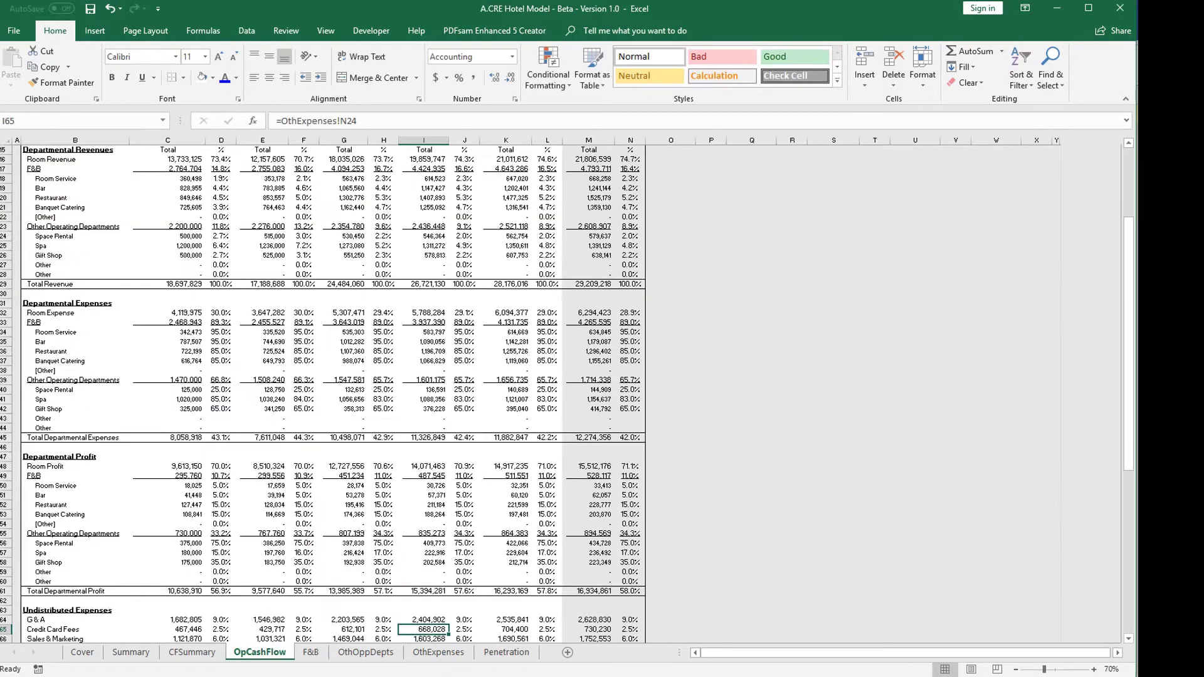